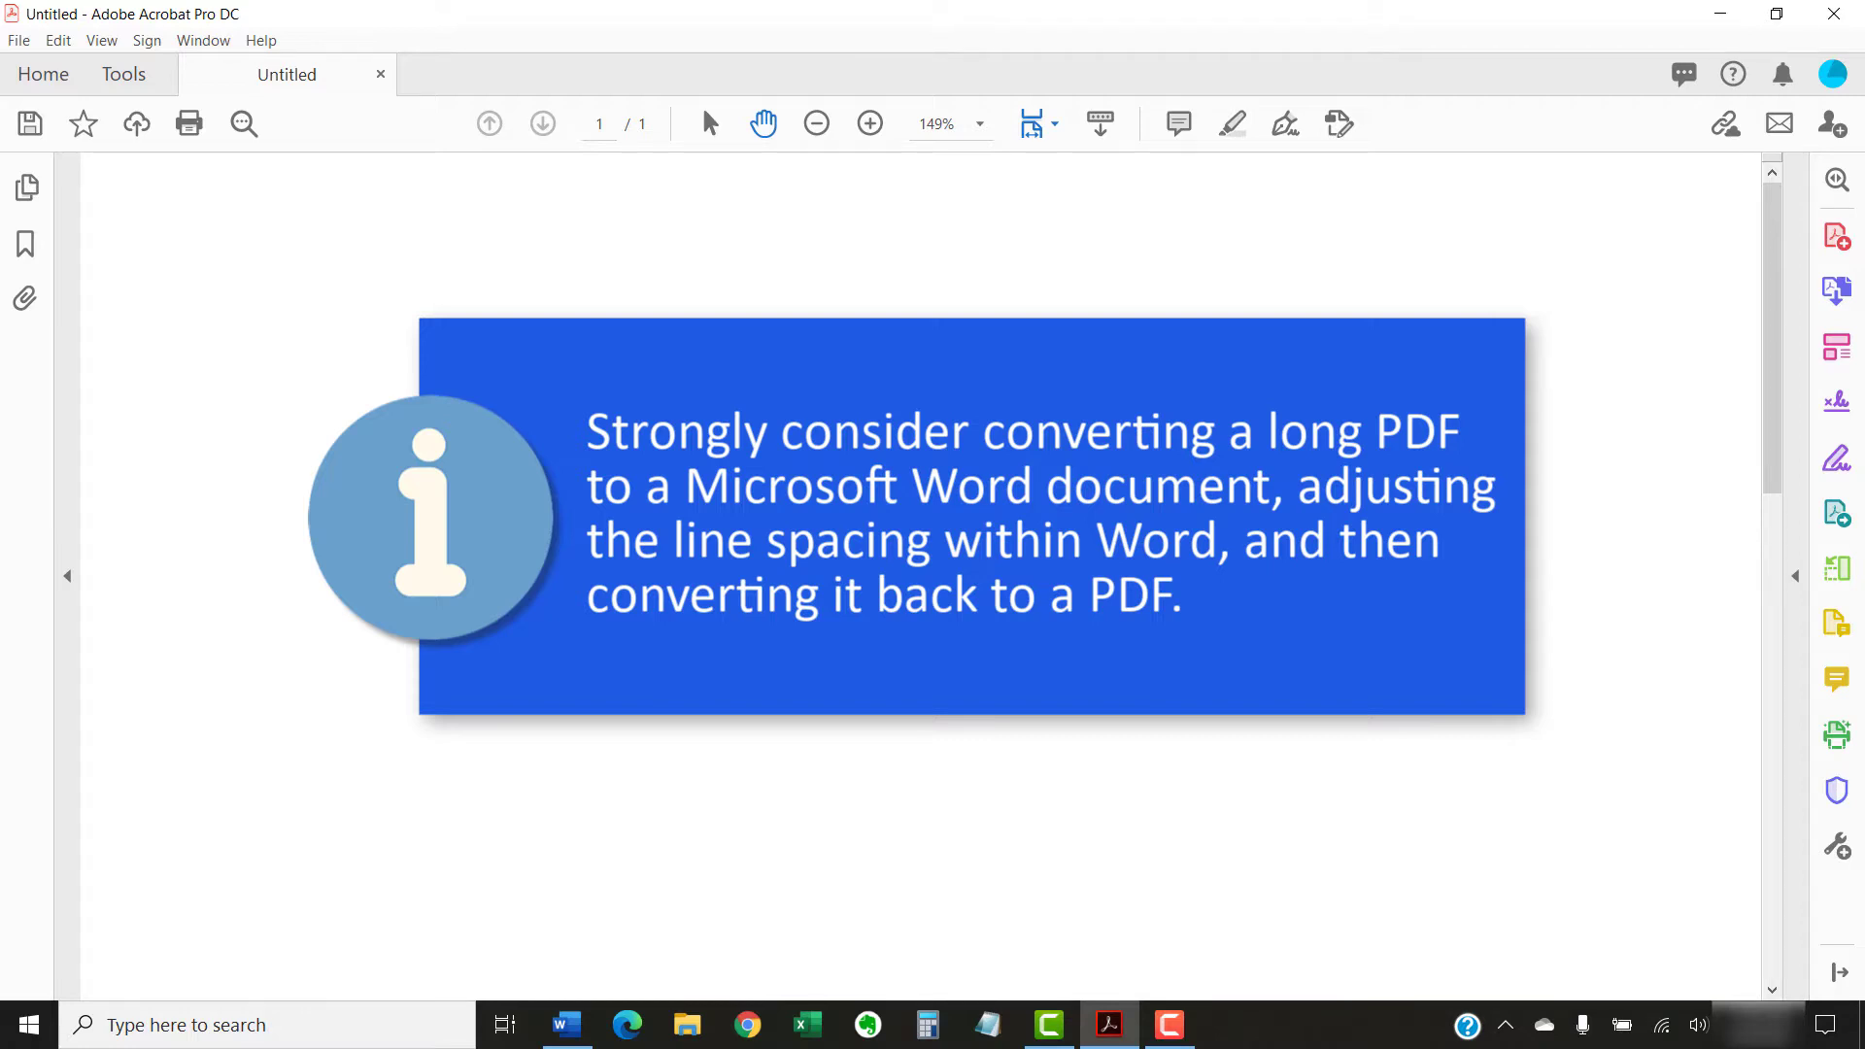
Finish the intro slides and open SamplePDF.pdf showing its bibliography page
{"action": "scroll", "scroll_direction": "up", "scroll_amount": 3}
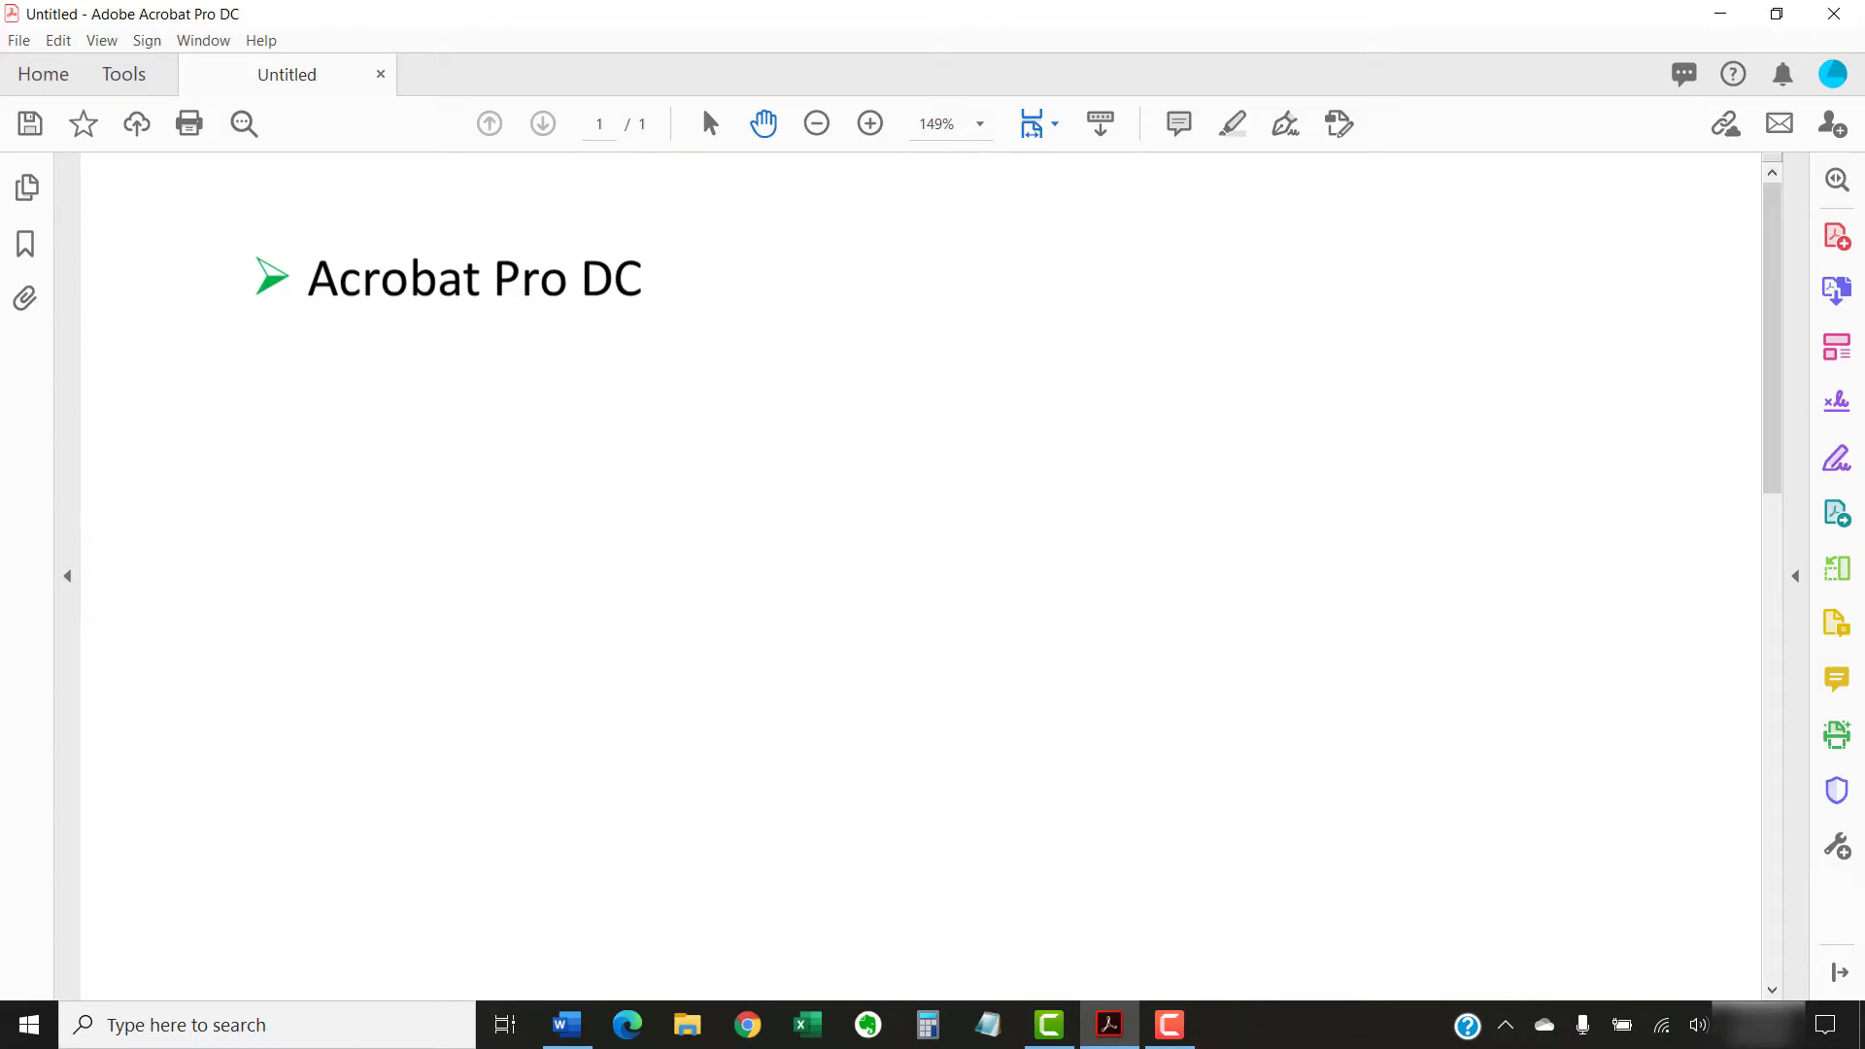
{"action": "type", "text": "Acrobat Standard DC"}
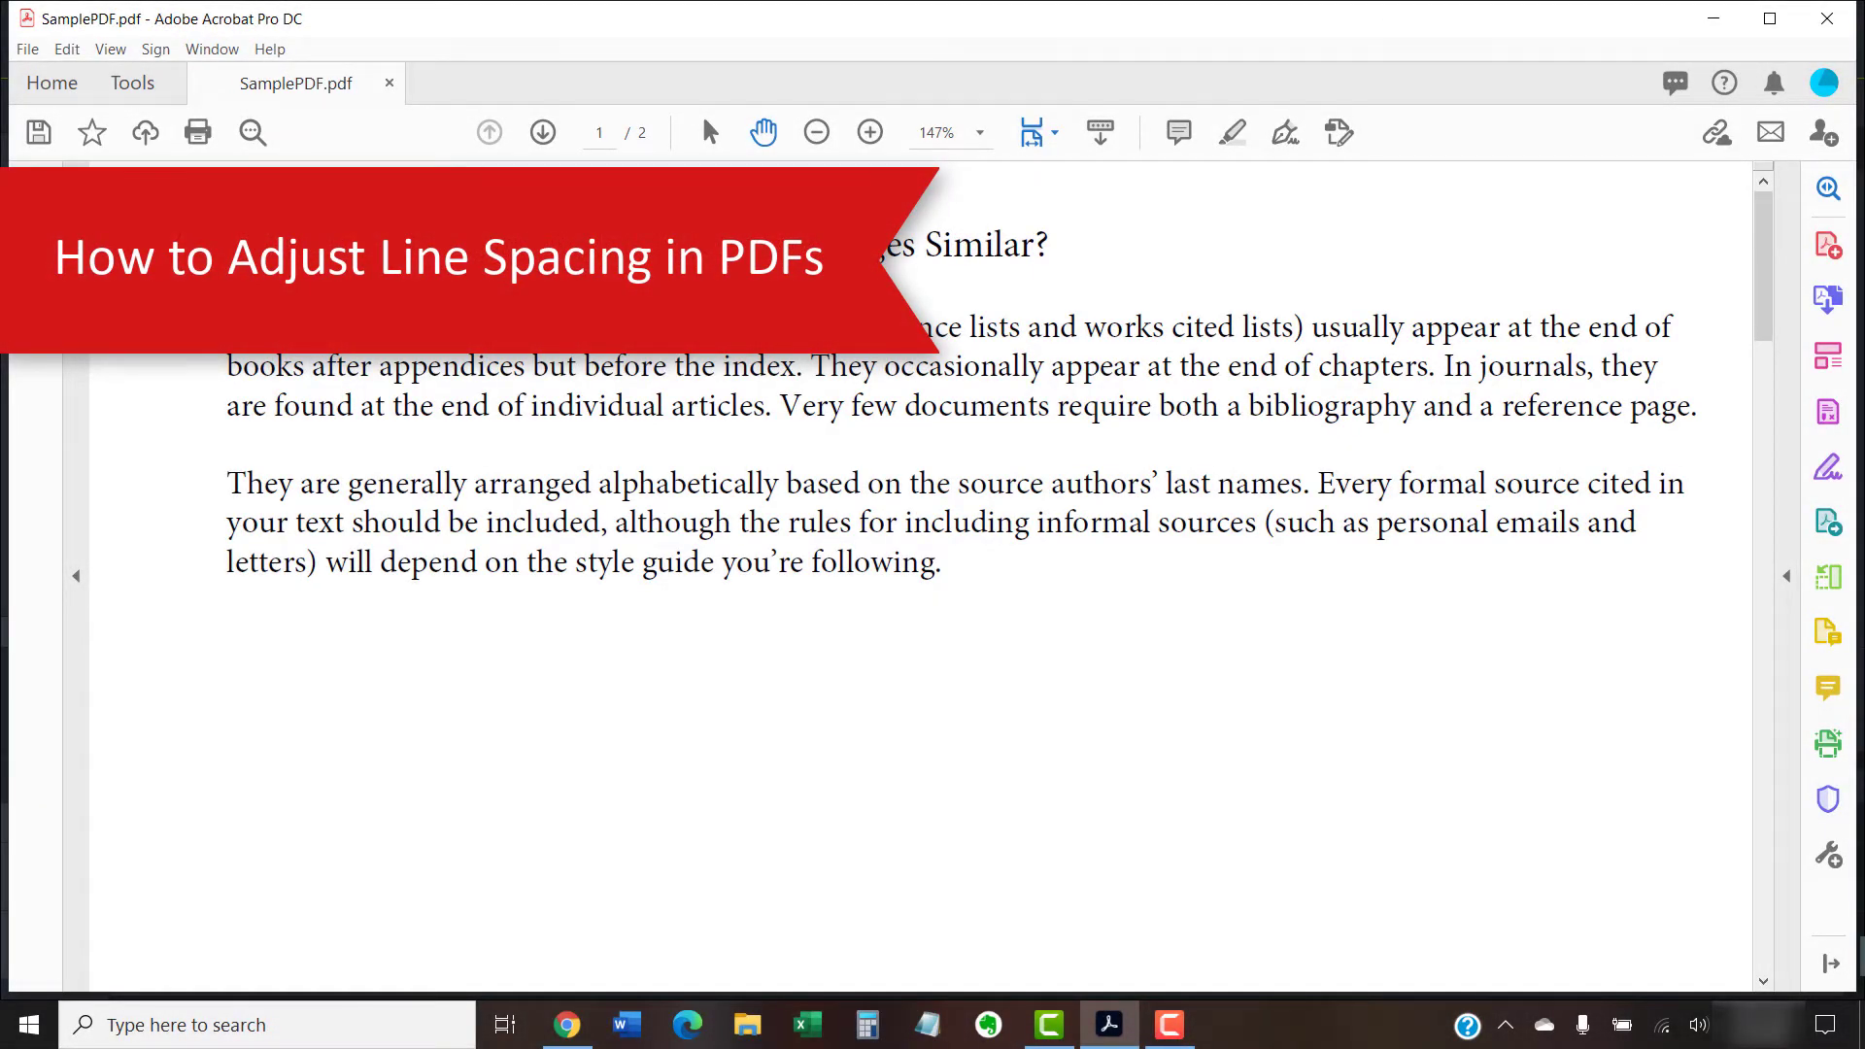
Enter Edit PDF mode from the Tools overview so text blocks become editable boxes
{"action": "left_click", "coordinate": [132, 84]}
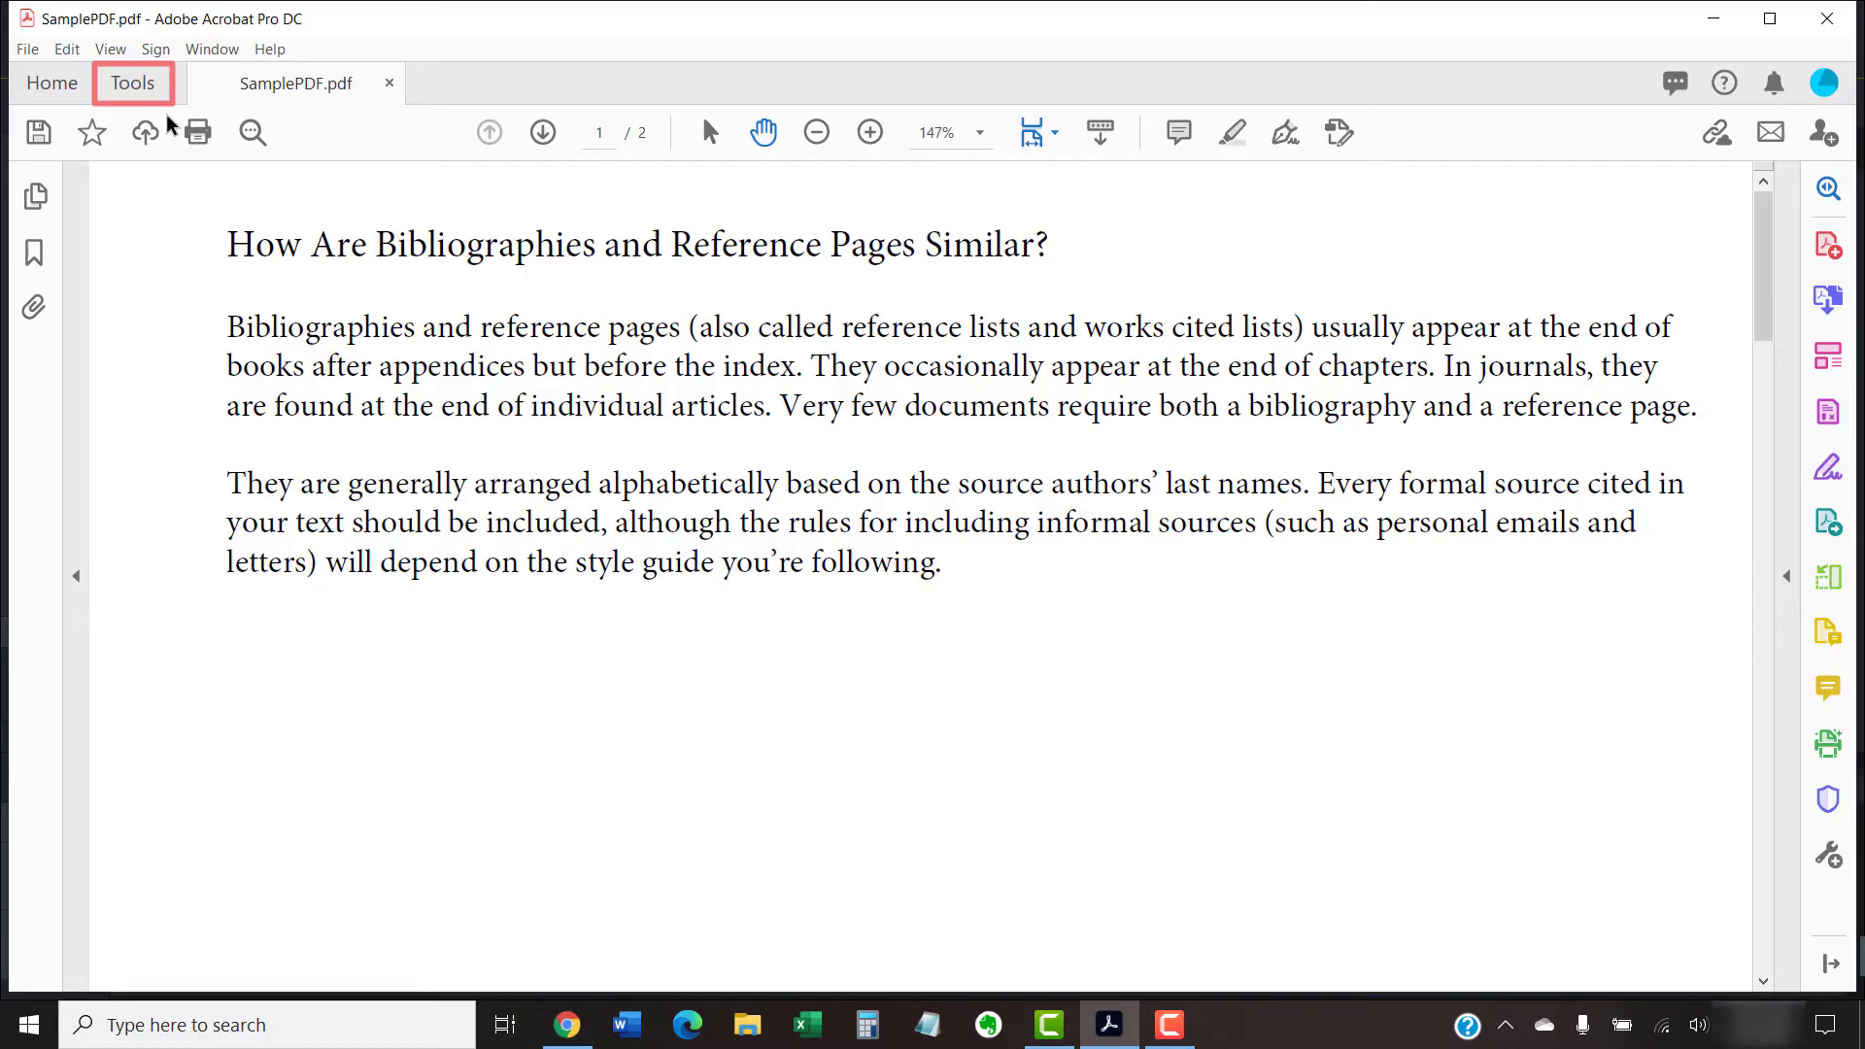
{"action": "left_click", "coordinate": [132, 83]}
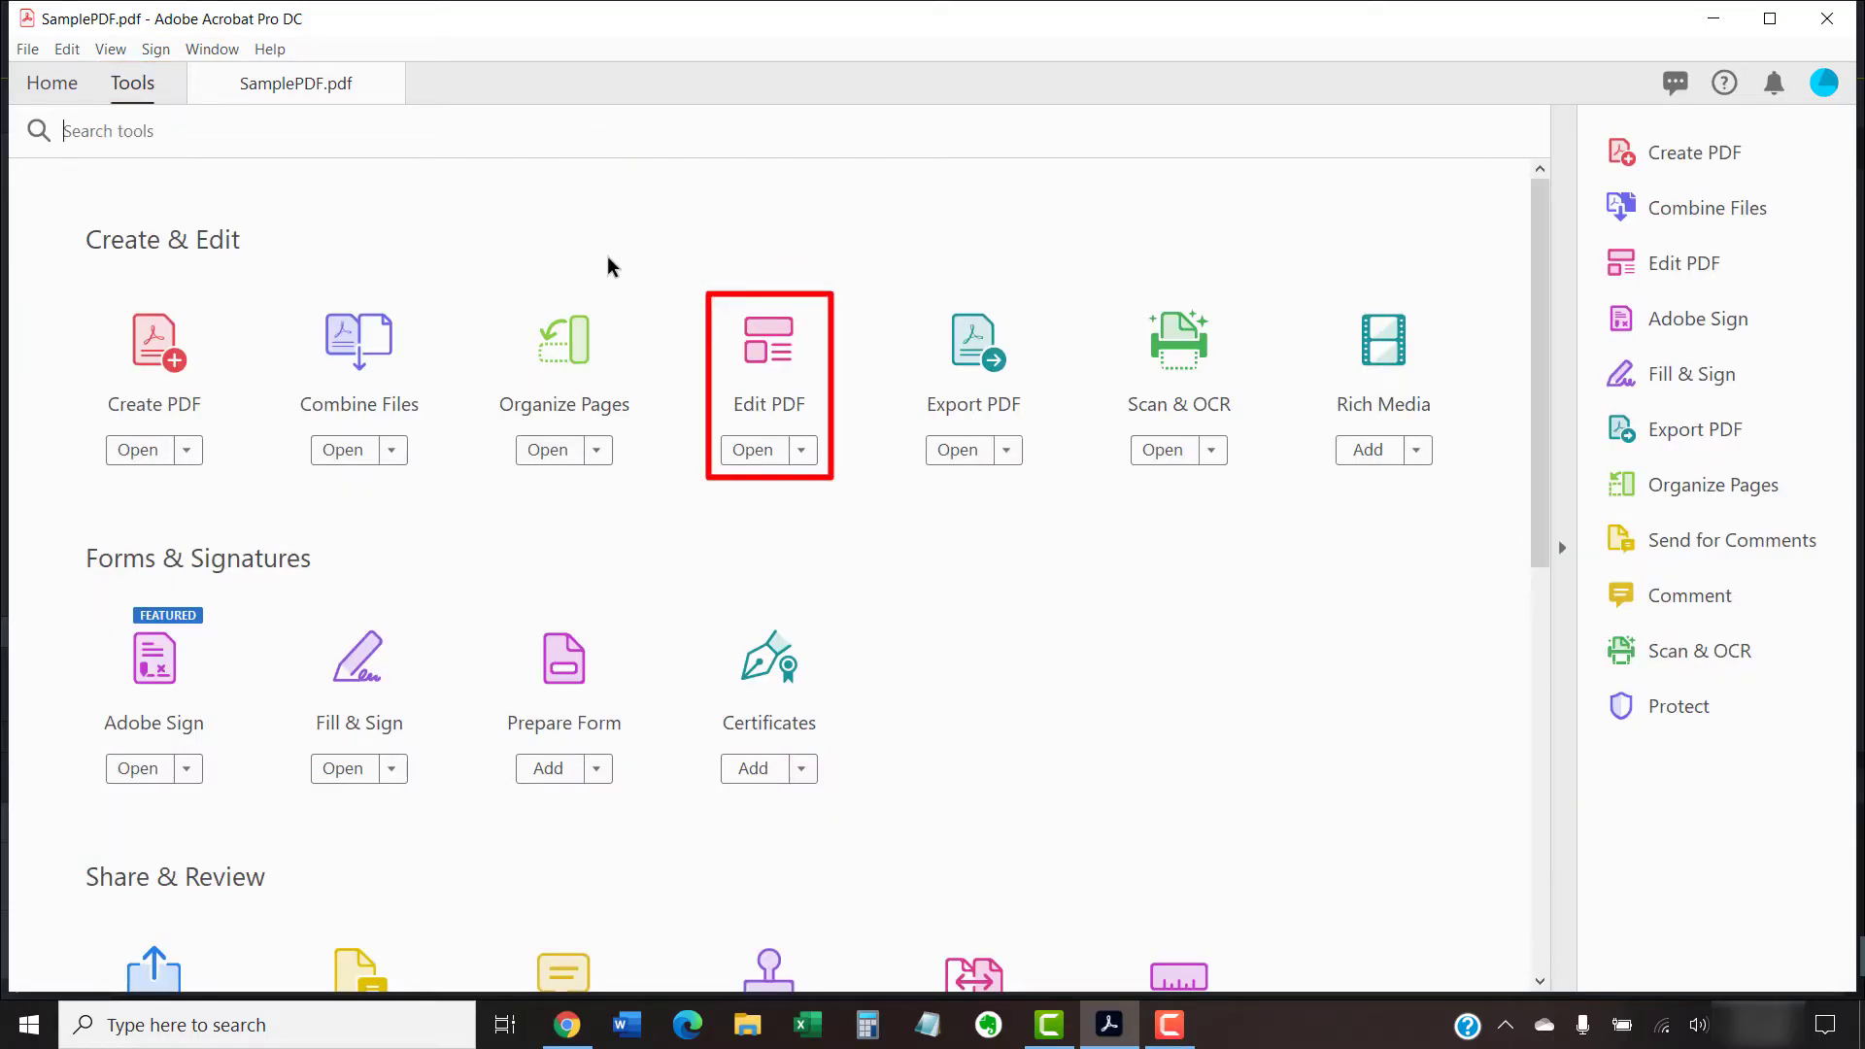
{"action": "left_click", "coordinate": [750, 449]}
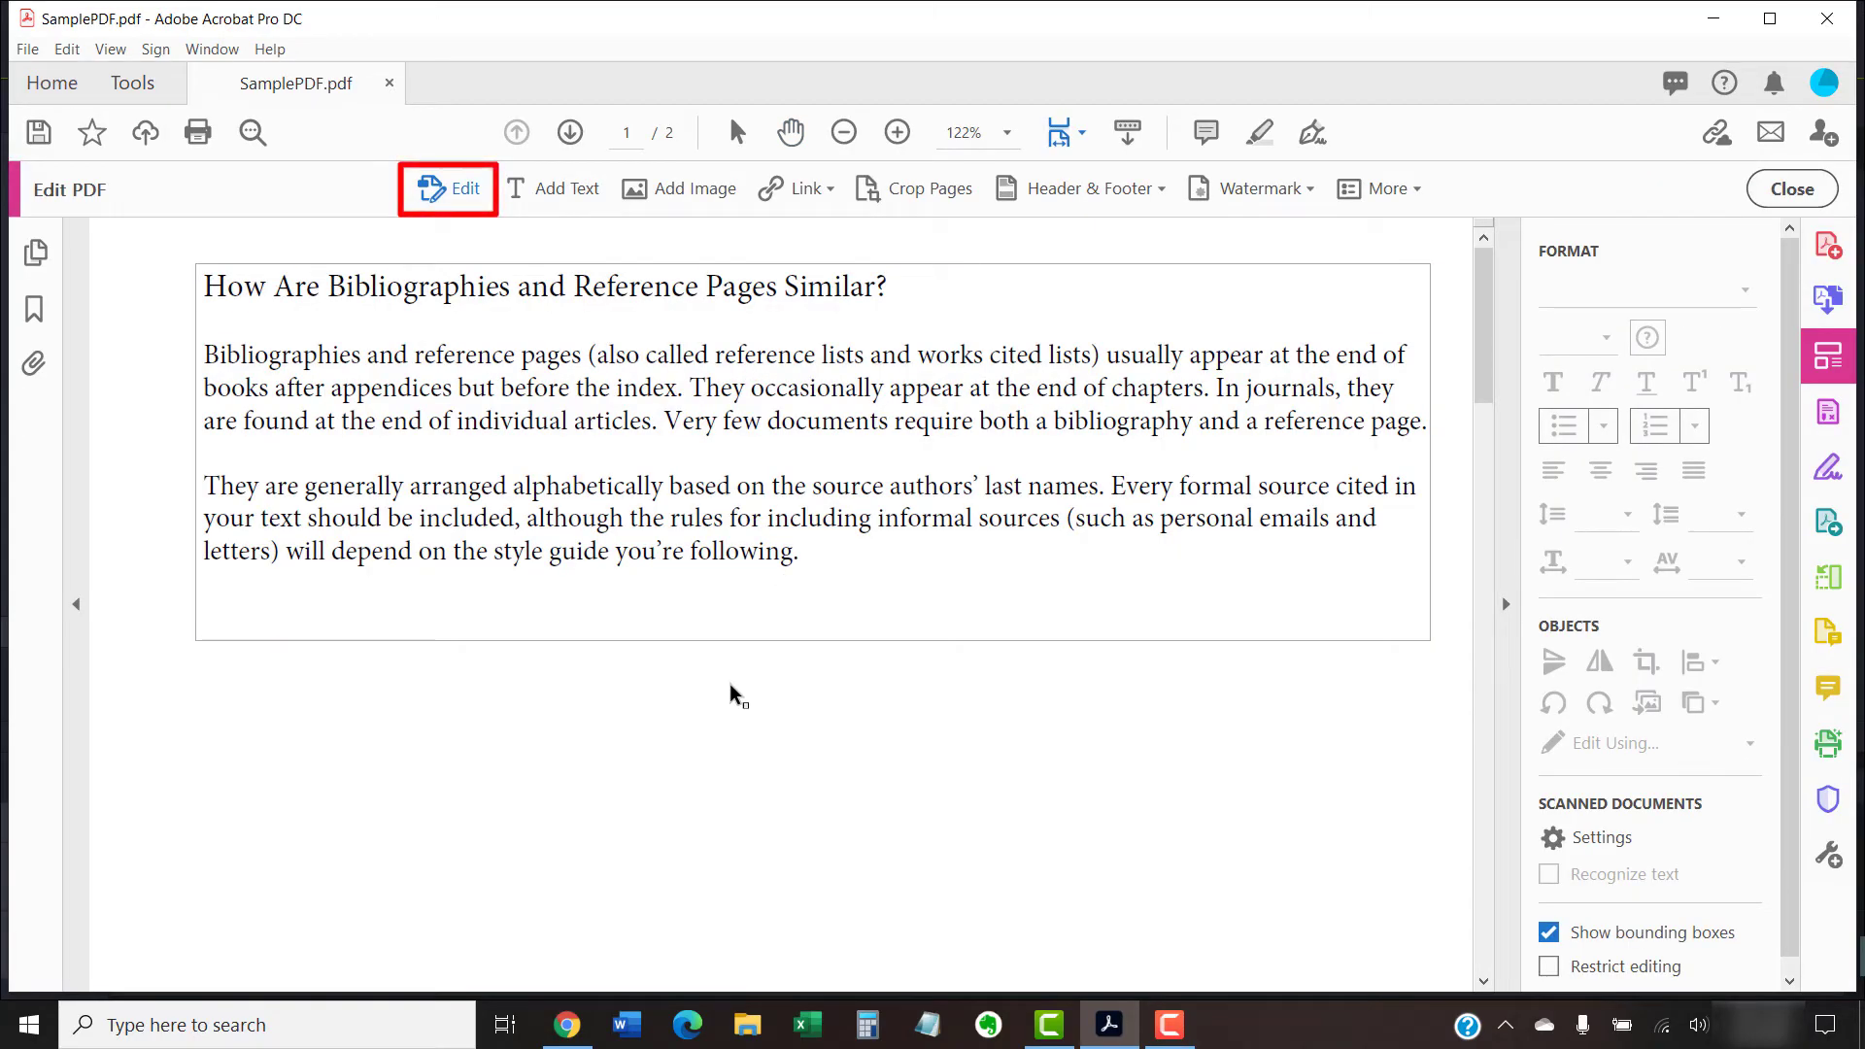
{"action": "mouse_move", "coordinate": [719, 696]}
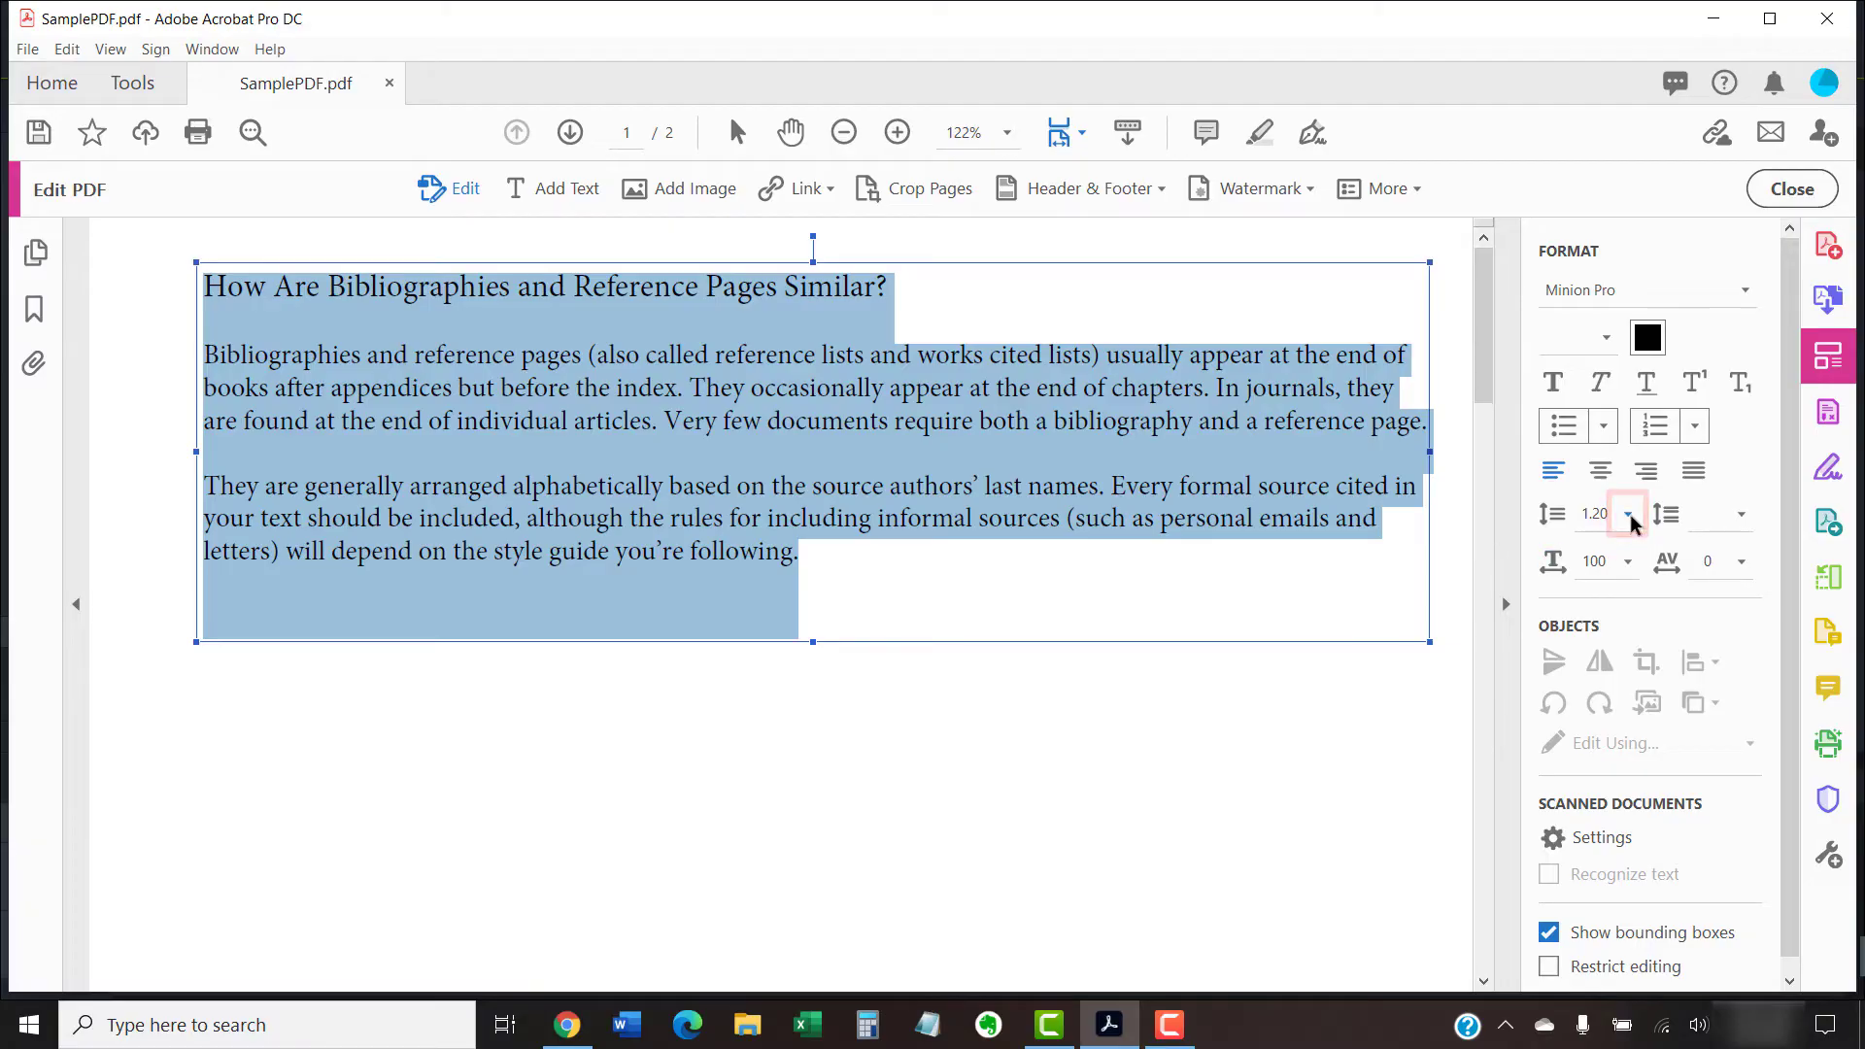
Raise the selected text block's line spacing to 2.50 in the Format panel
{"action": "left_click", "coordinate": [1628, 512]}
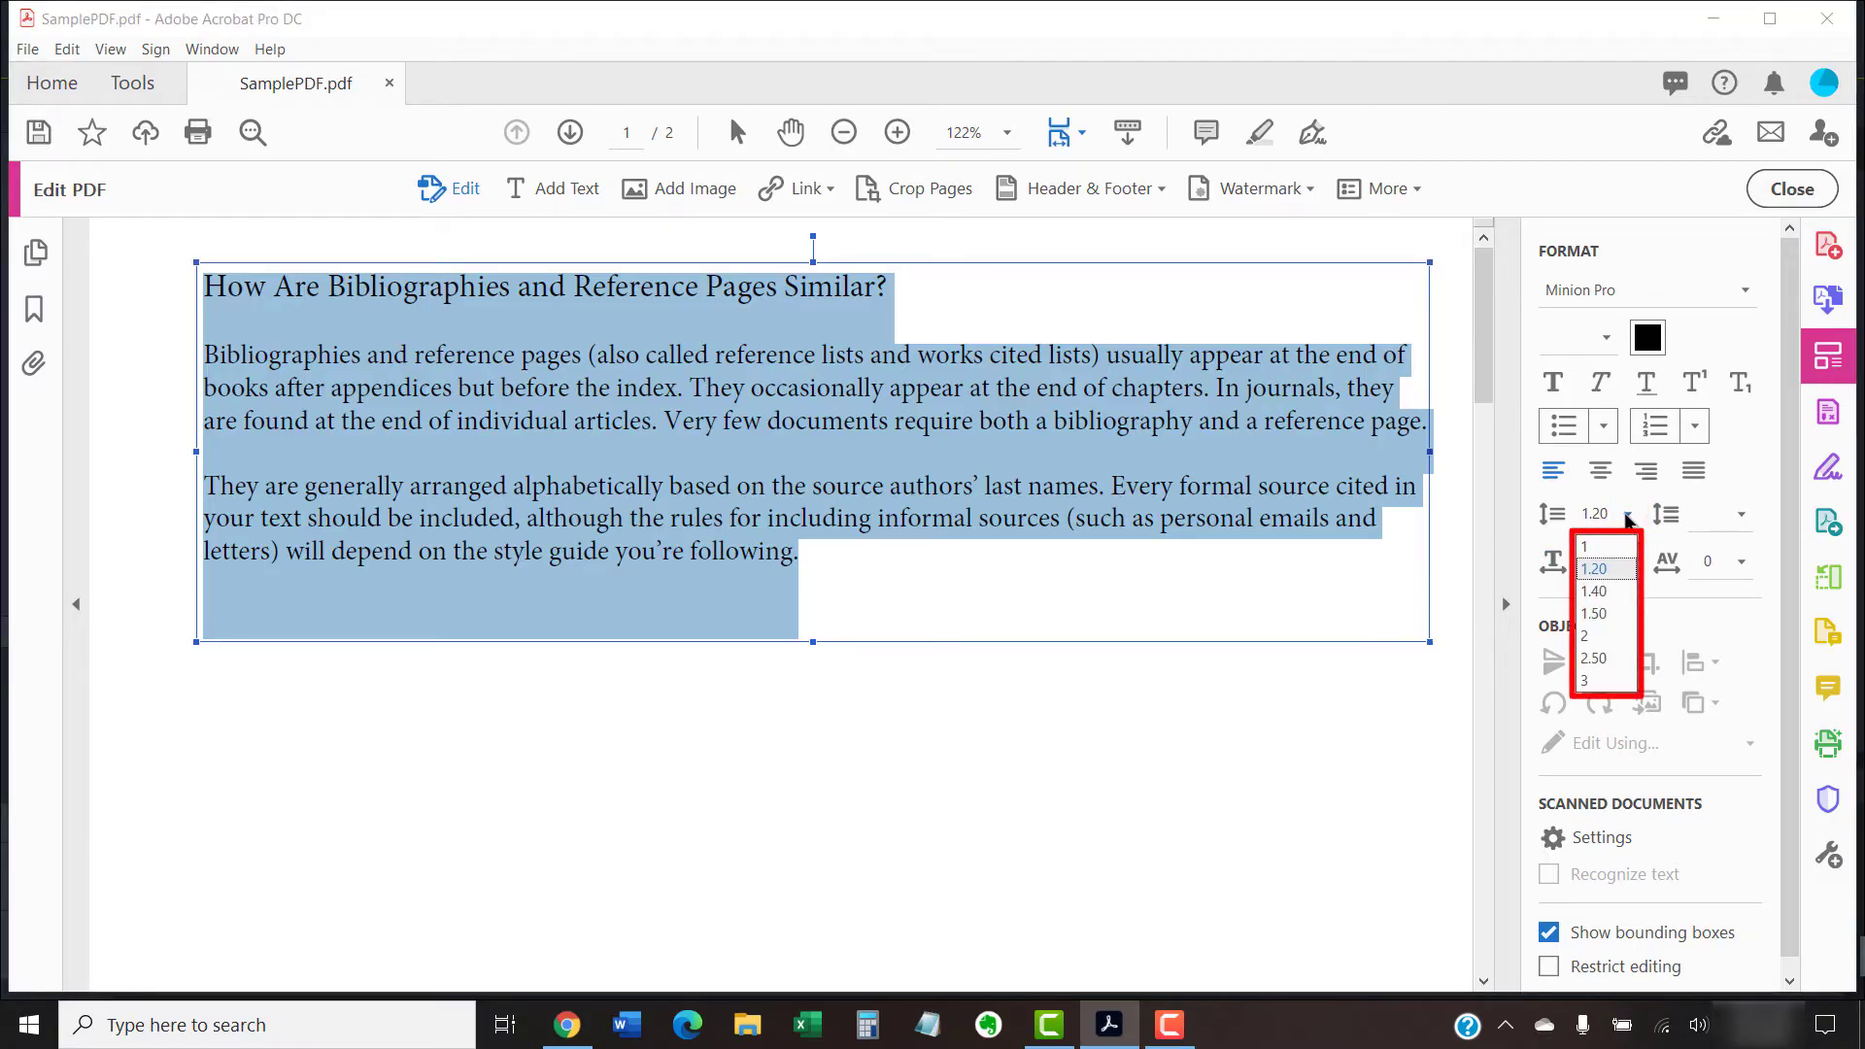
{"action": "left_click", "coordinate": [1586, 637]}
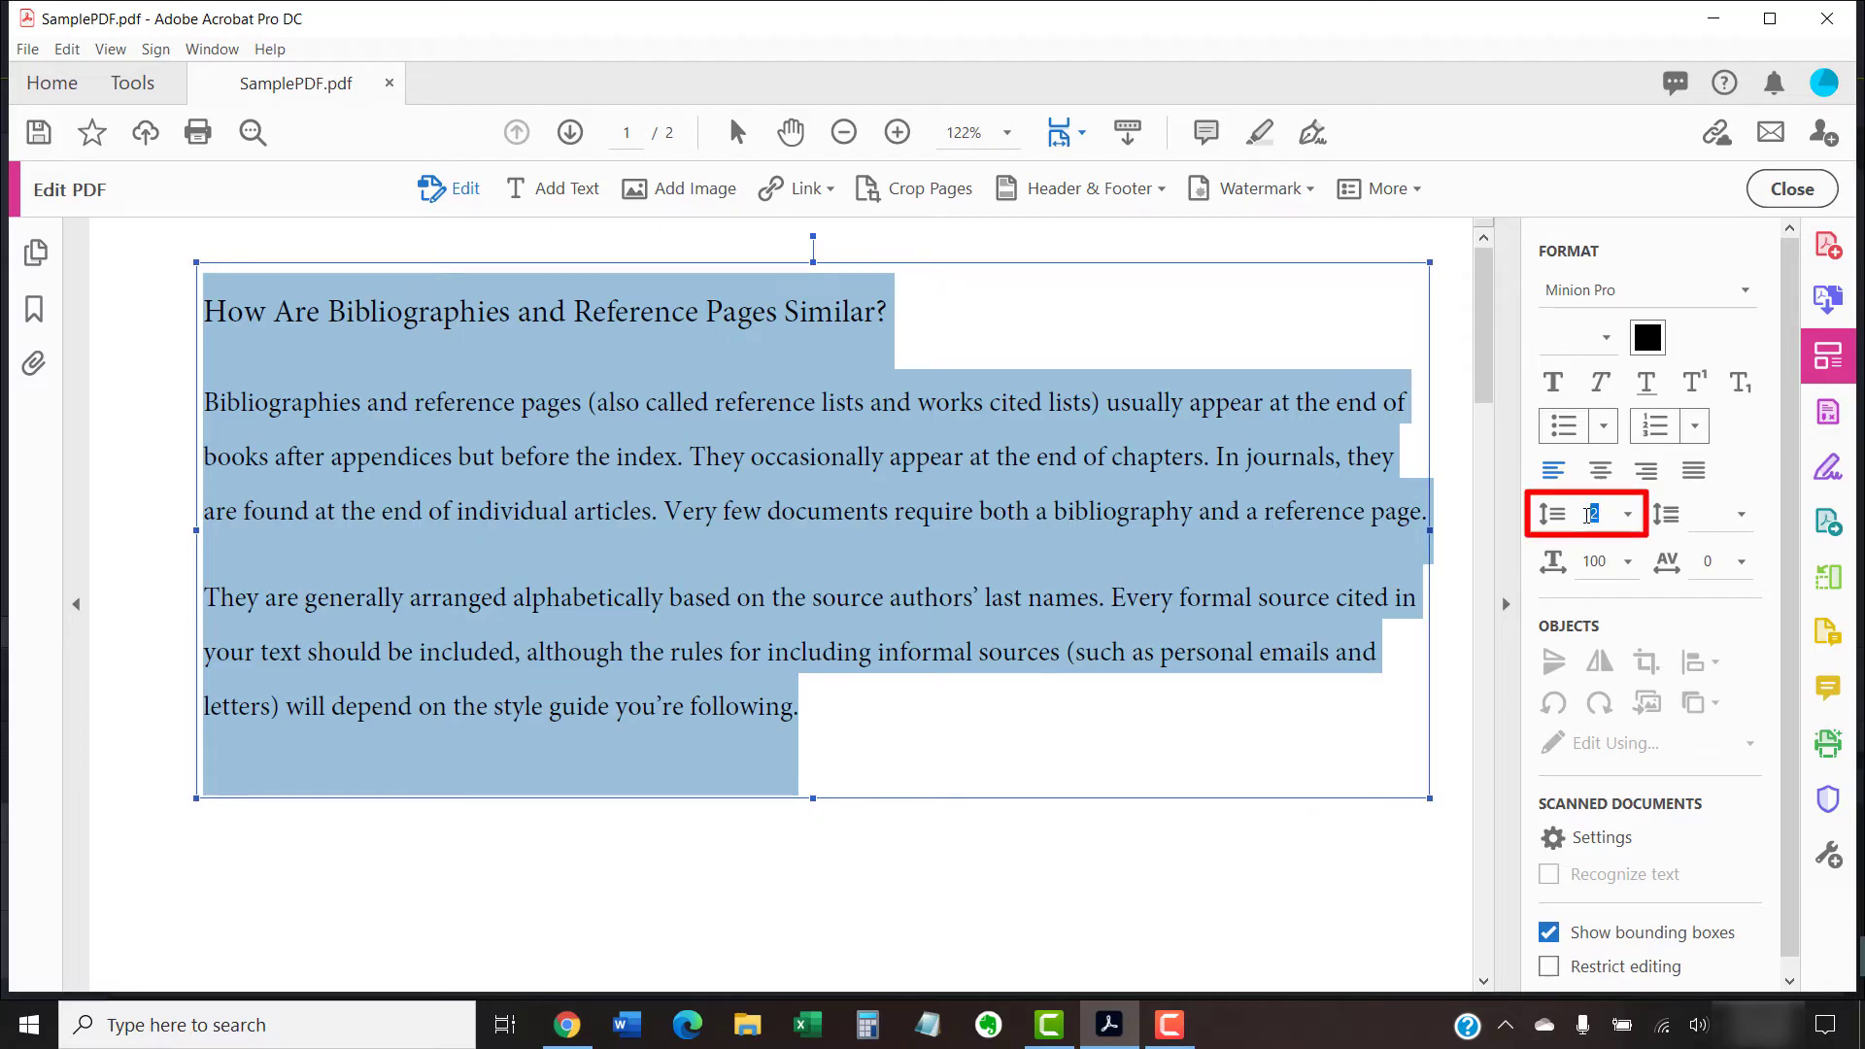
{"action": "type", "text": "1.50"}
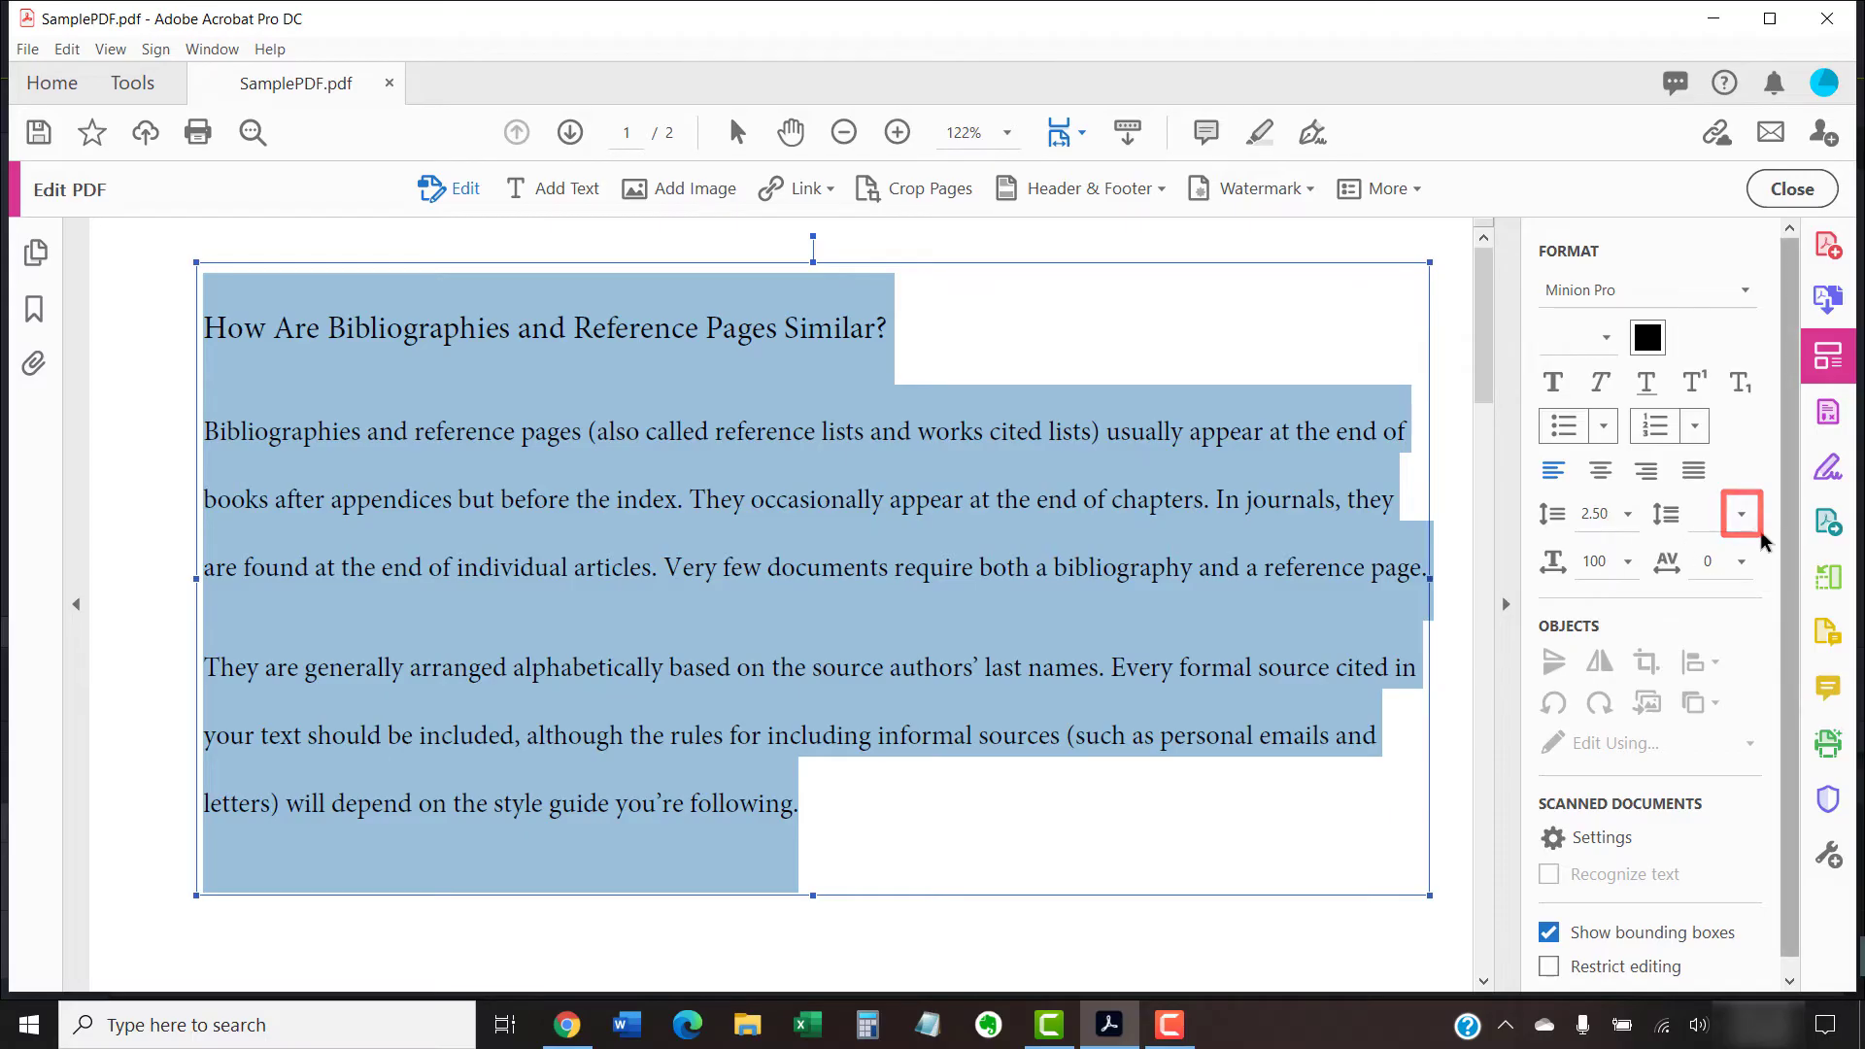
{"action": "left_click", "coordinate": [1739, 513]}
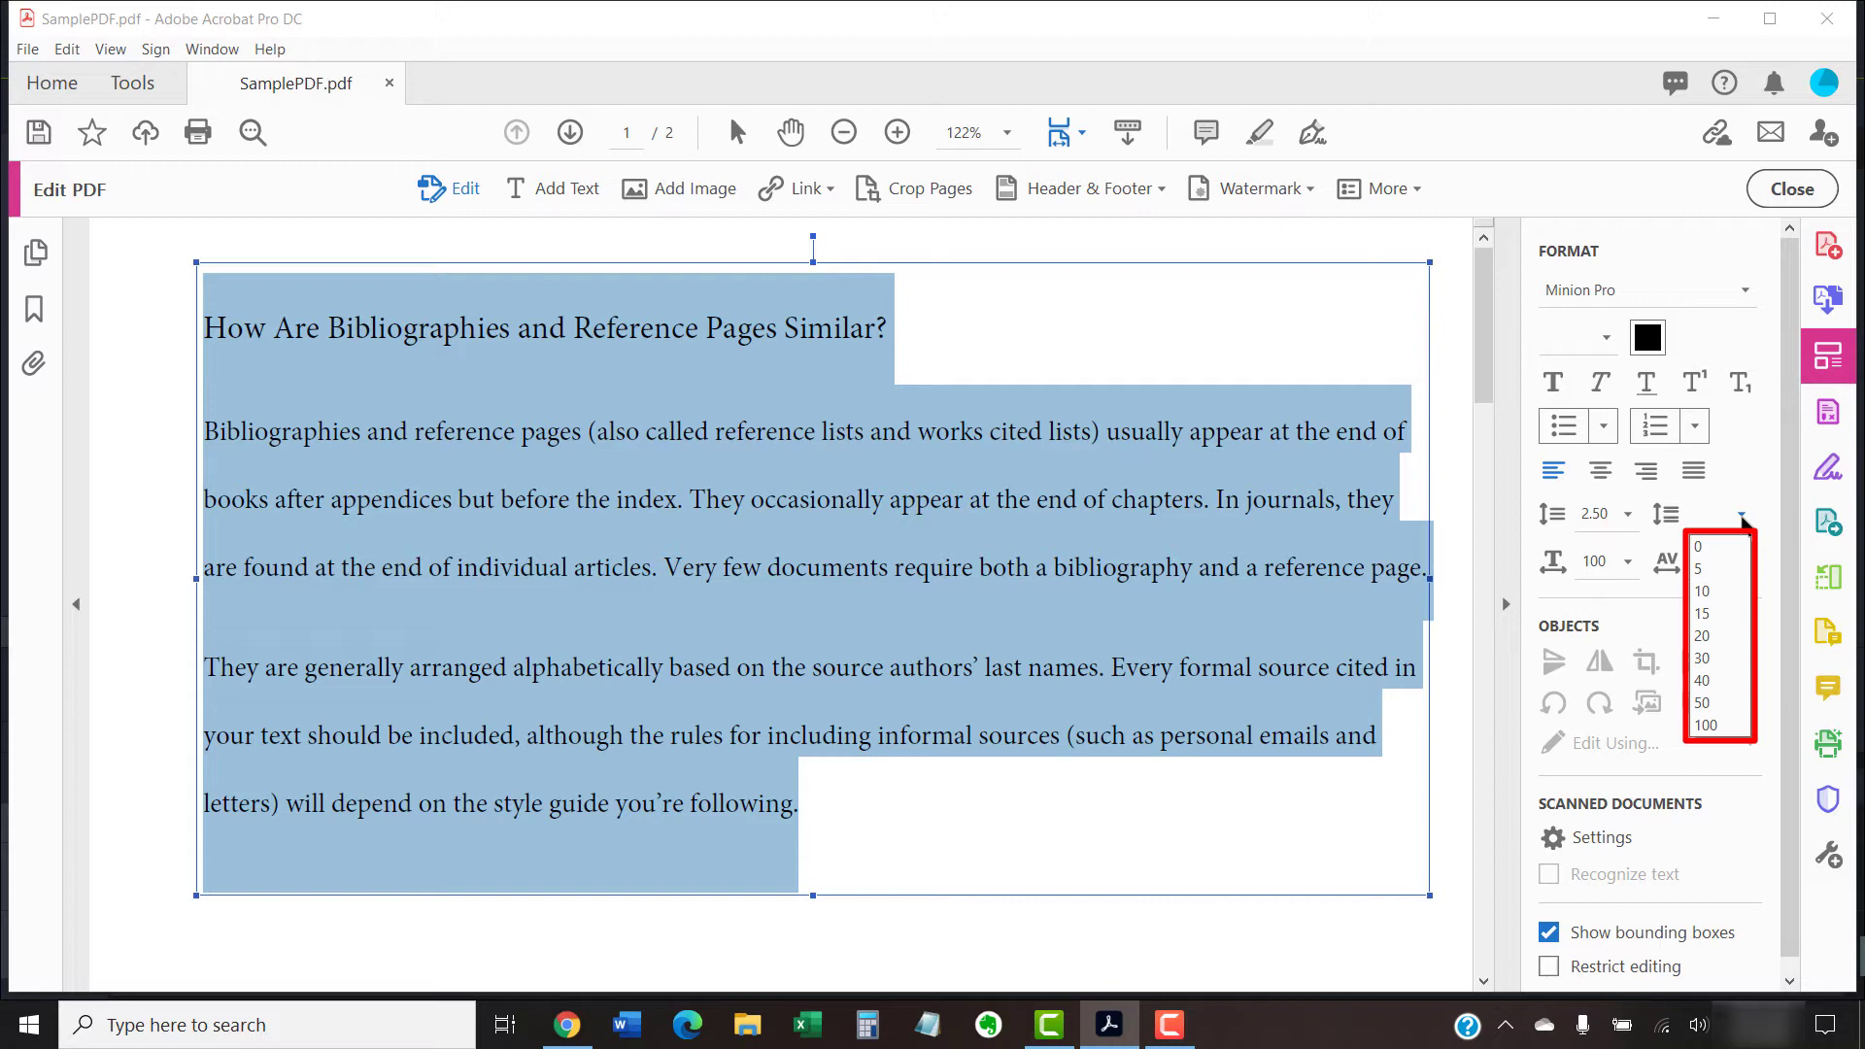
{"action": "mouse_move", "coordinate": [1702, 659]}
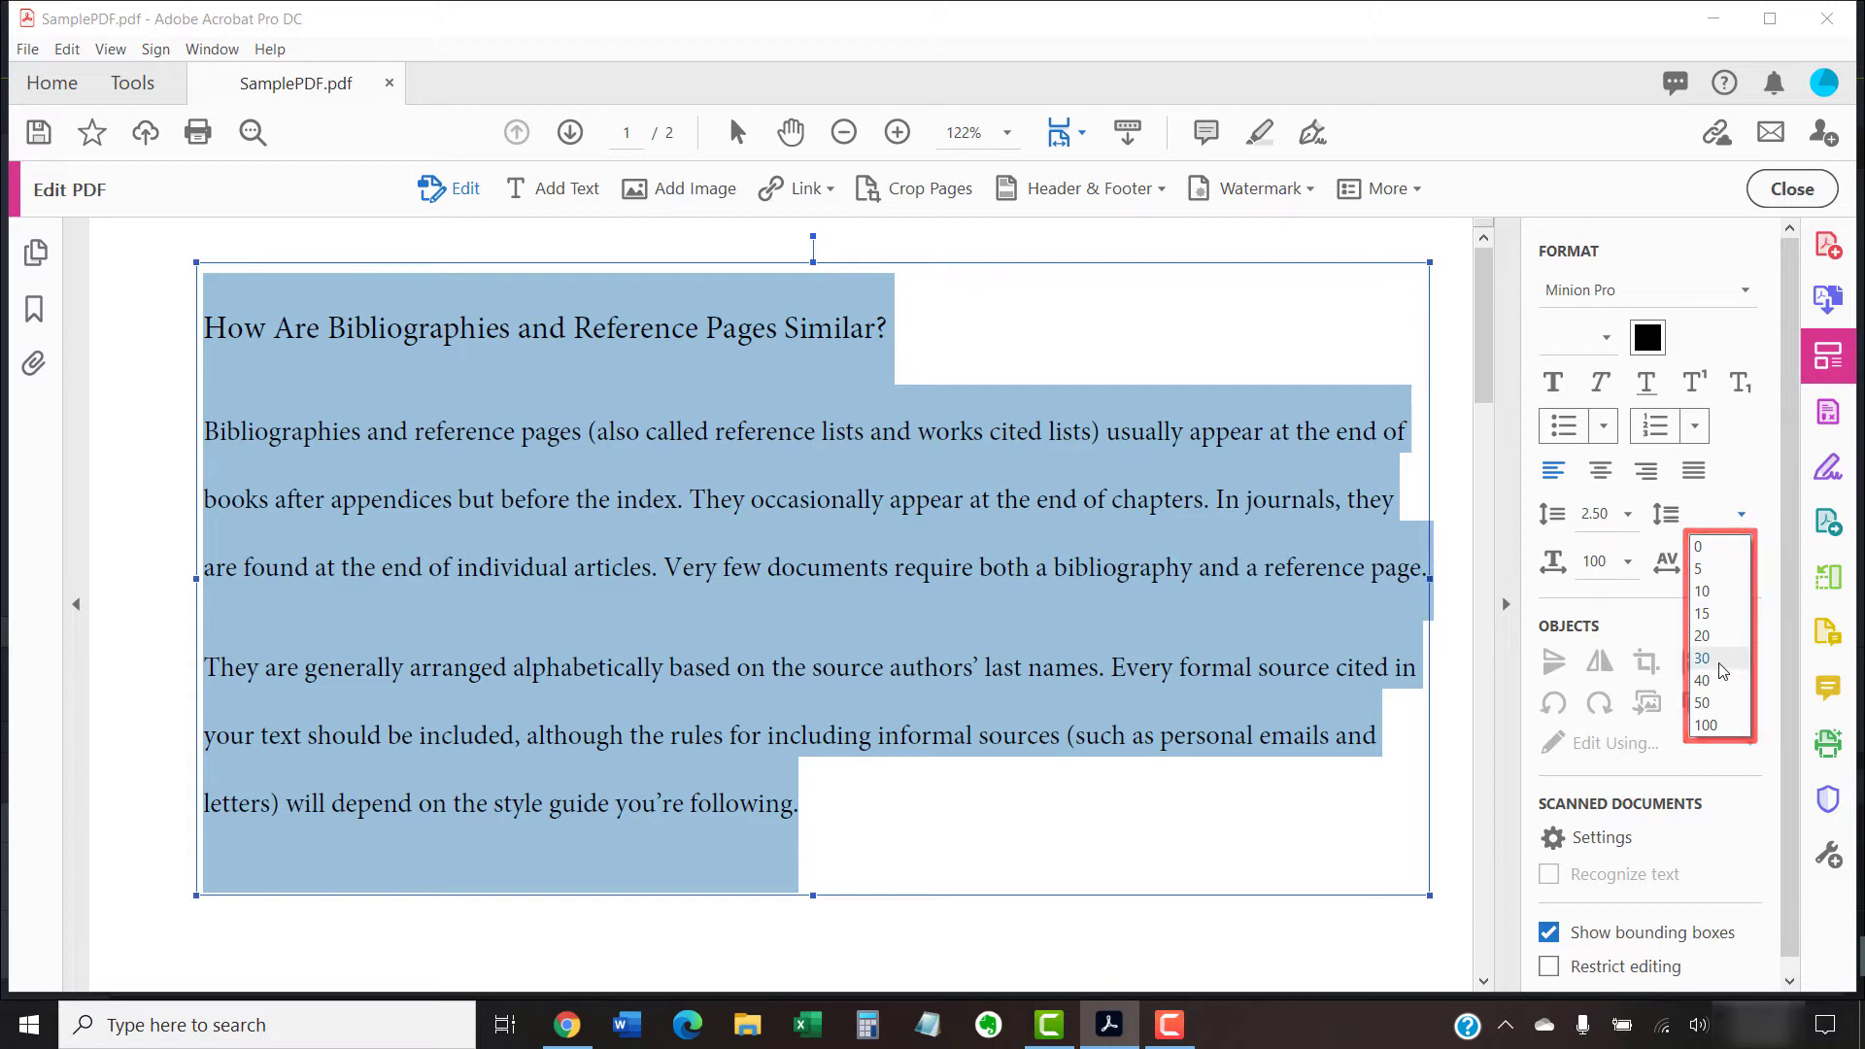
Set the text block's paragraph spacing to 40 points
{"action": "left_click", "coordinate": [1702, 680]}
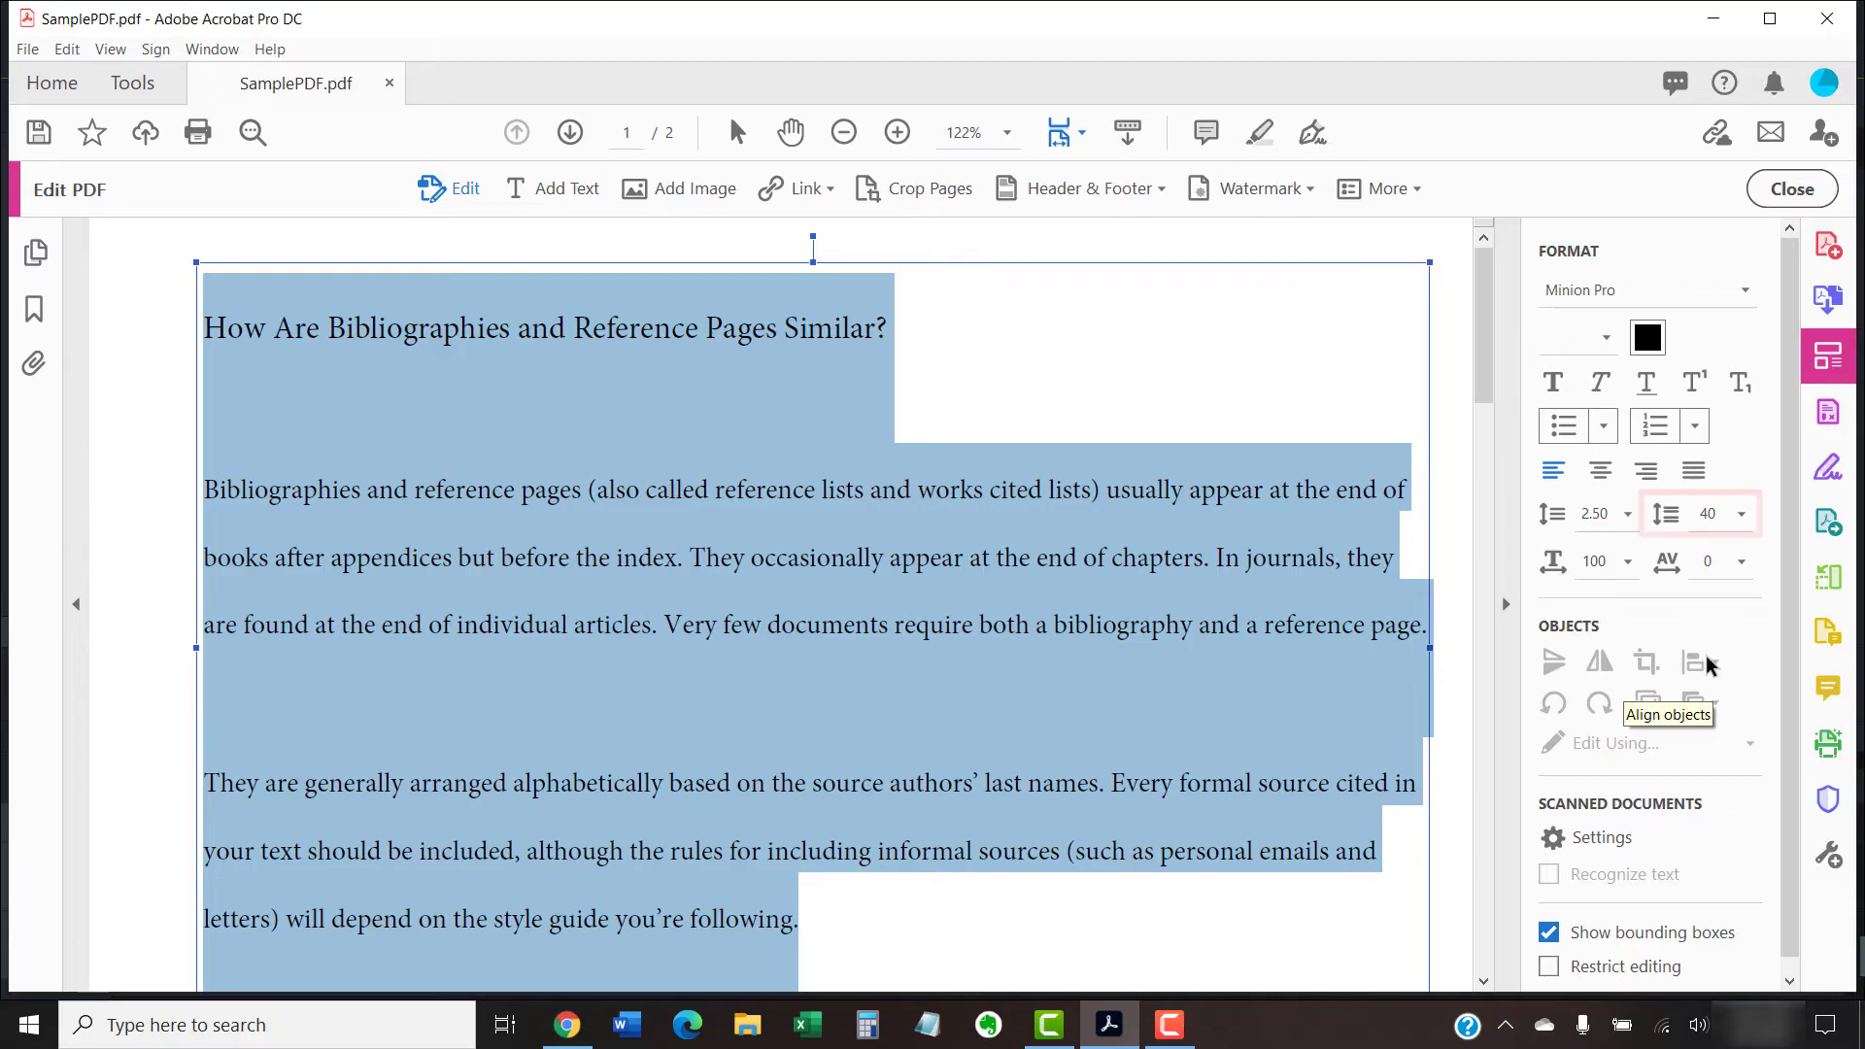
{"action": "triple_click", "coordinate": [1708, 513]}
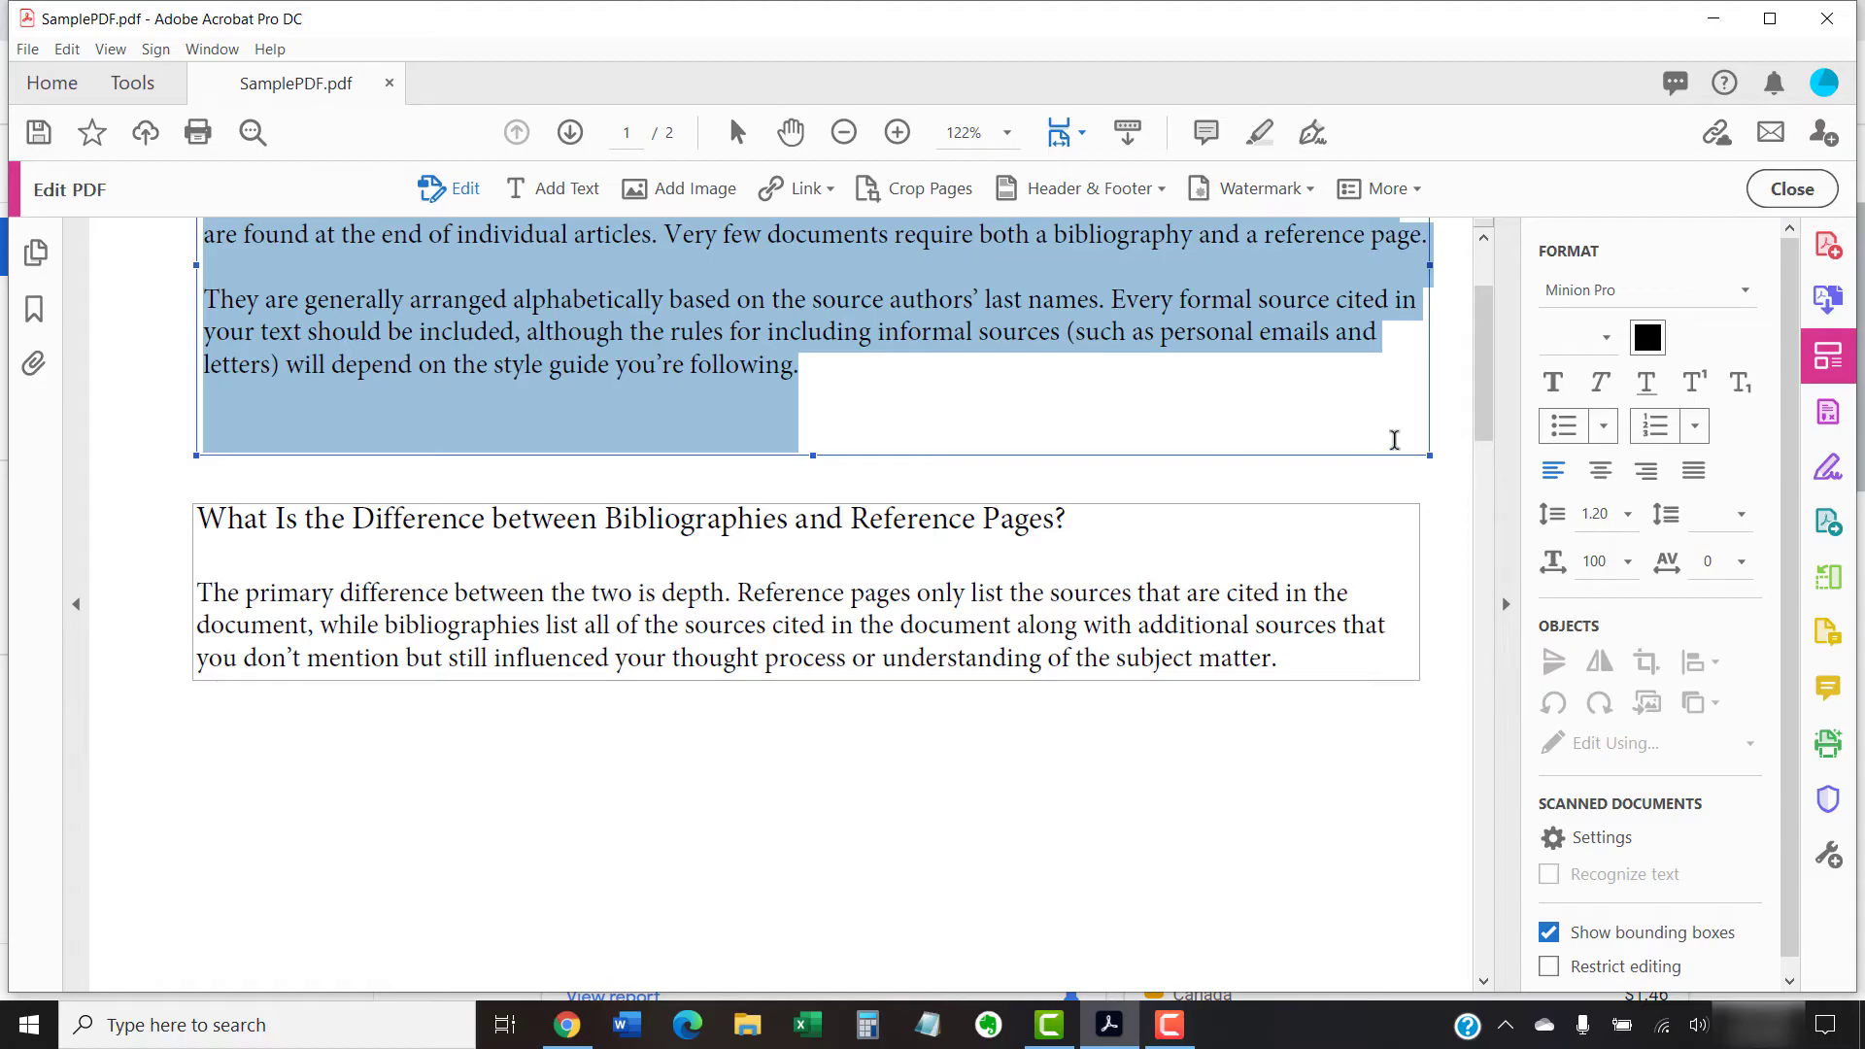
{"action": "mouse_move", "coordinate": [1636, 521]}
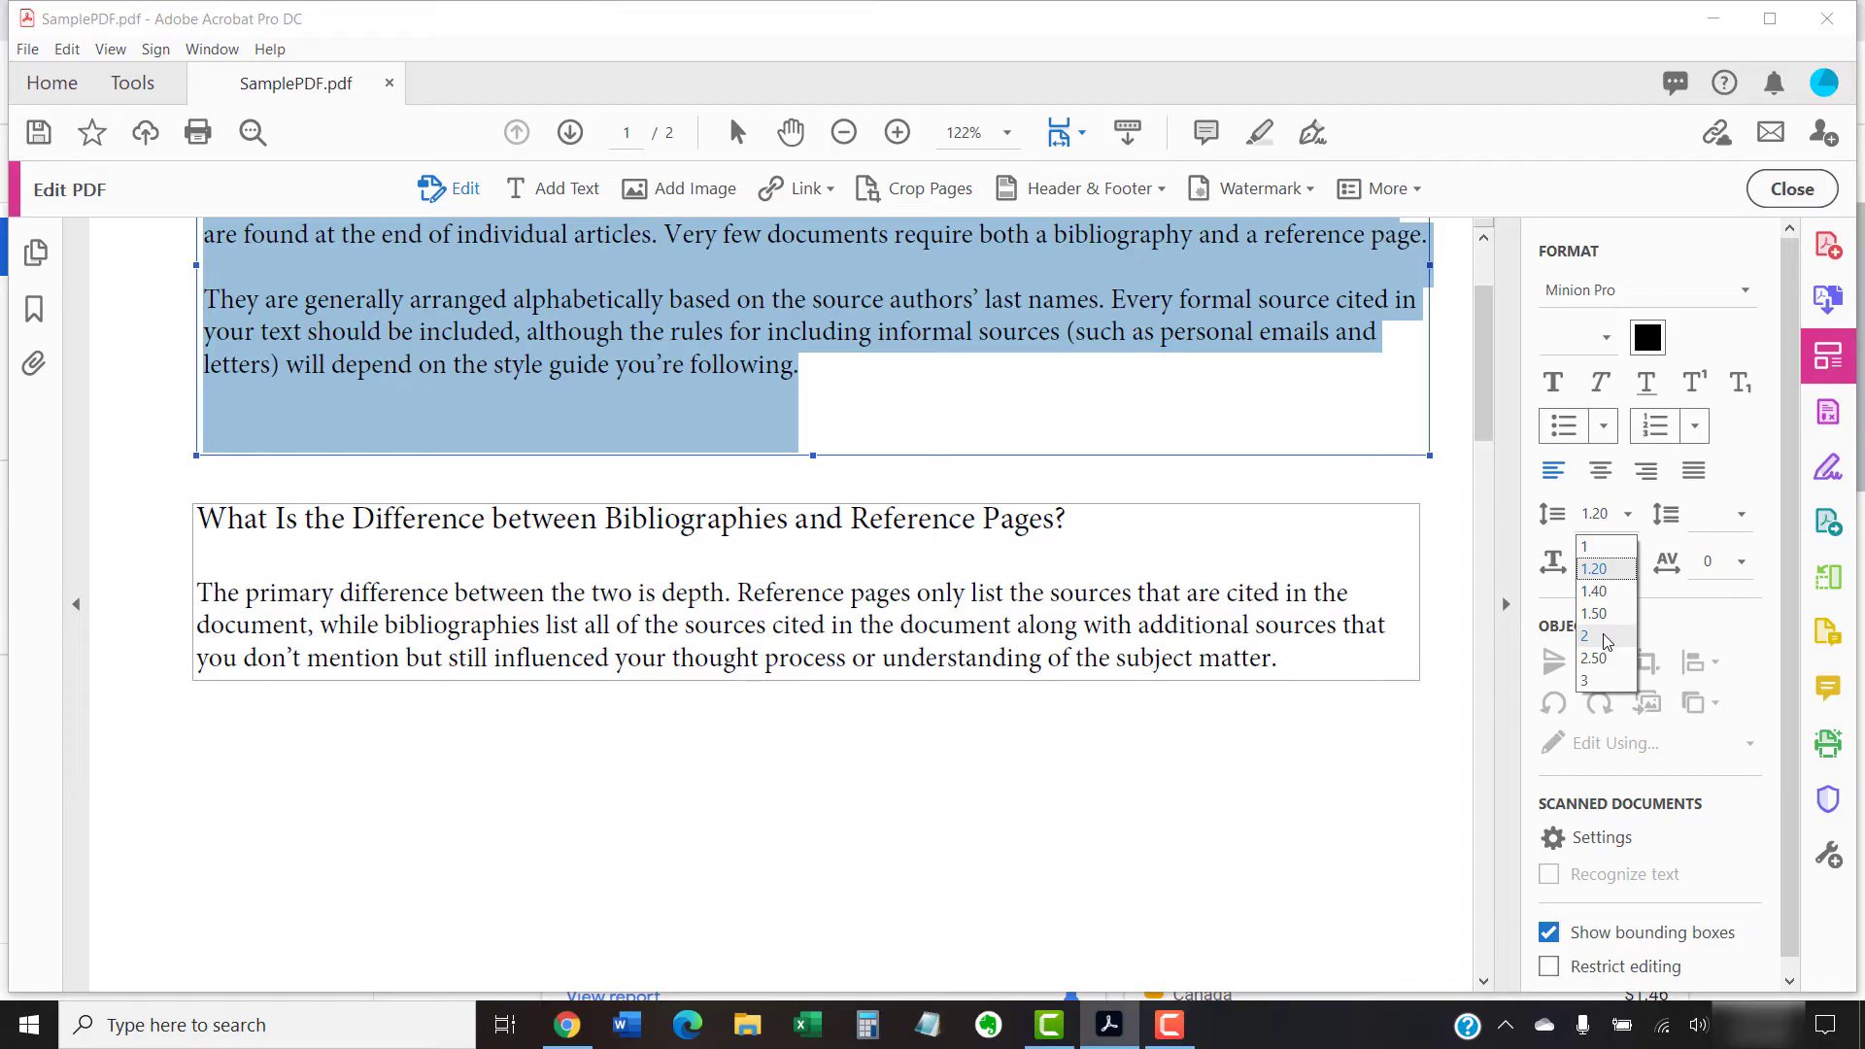
Set the first text block's line spacing to 2, overlapping the next heading
{"action": "left_click", "coordinate": [1585, 635]}
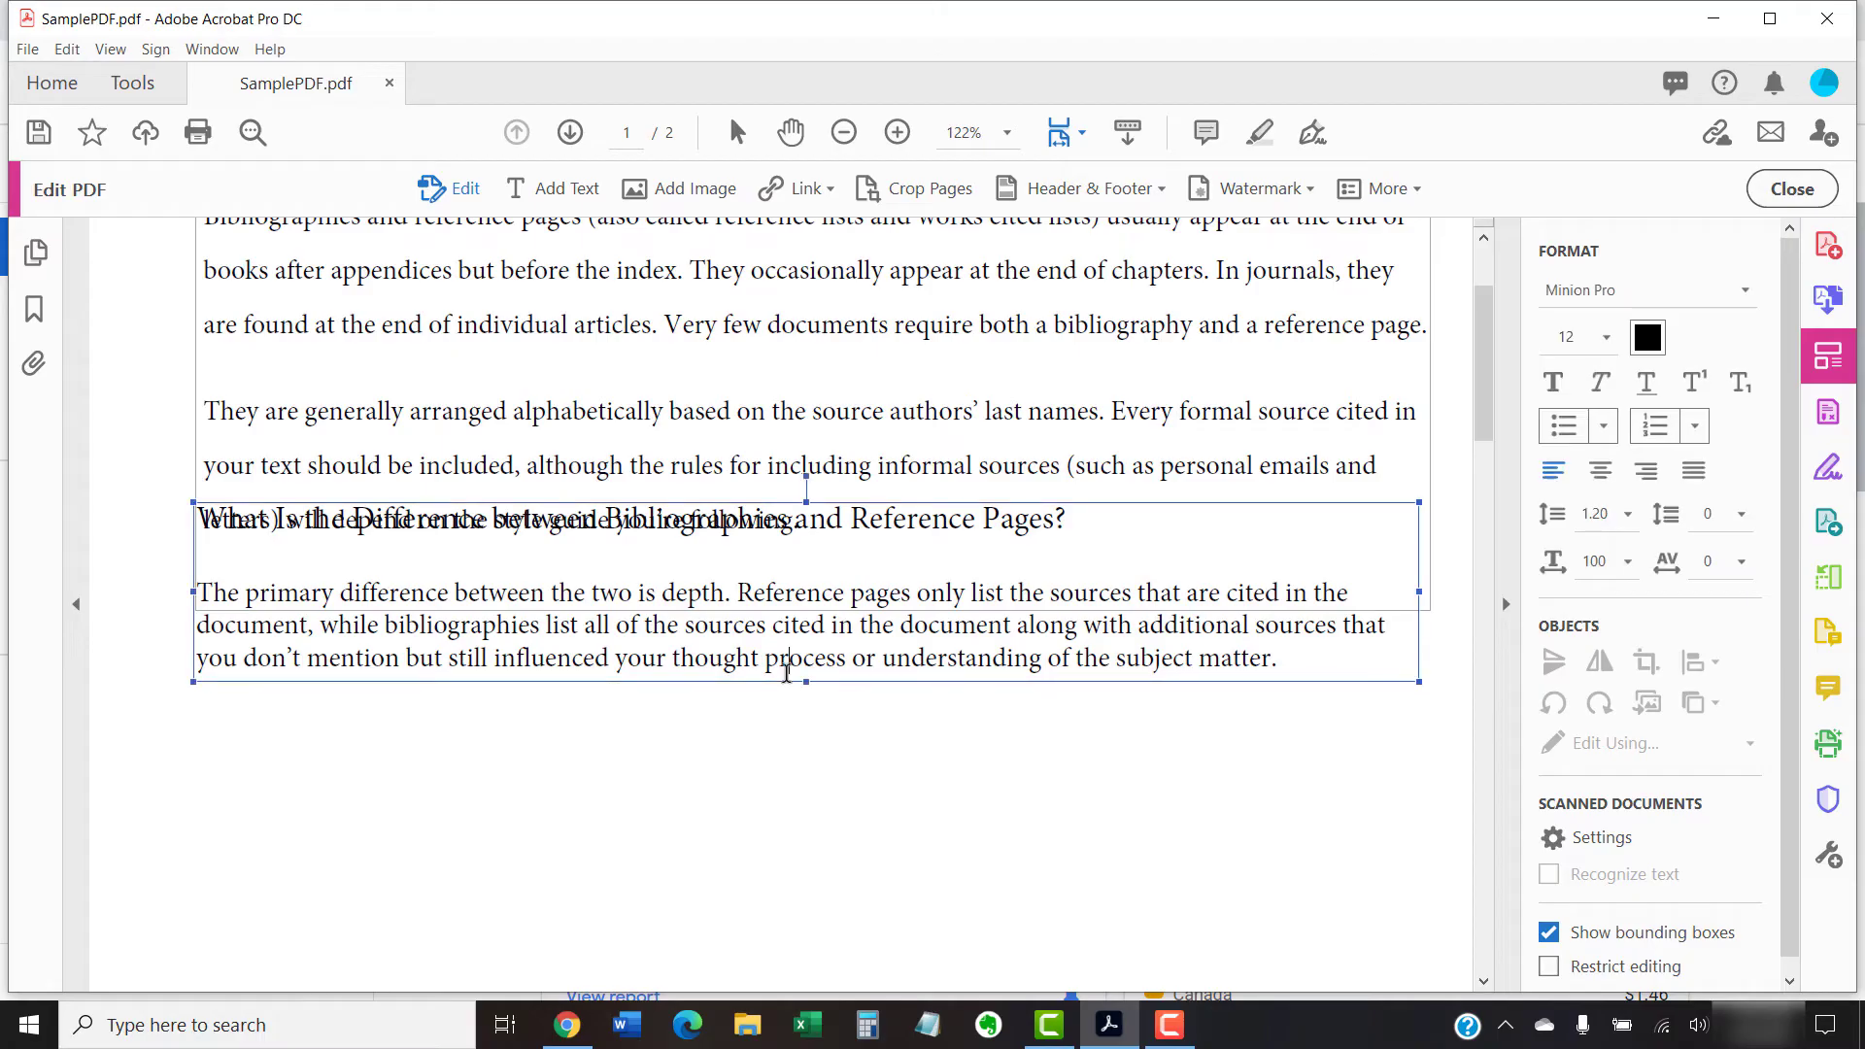
{"action": "mouse_move", "coordinate": [839, 682]}
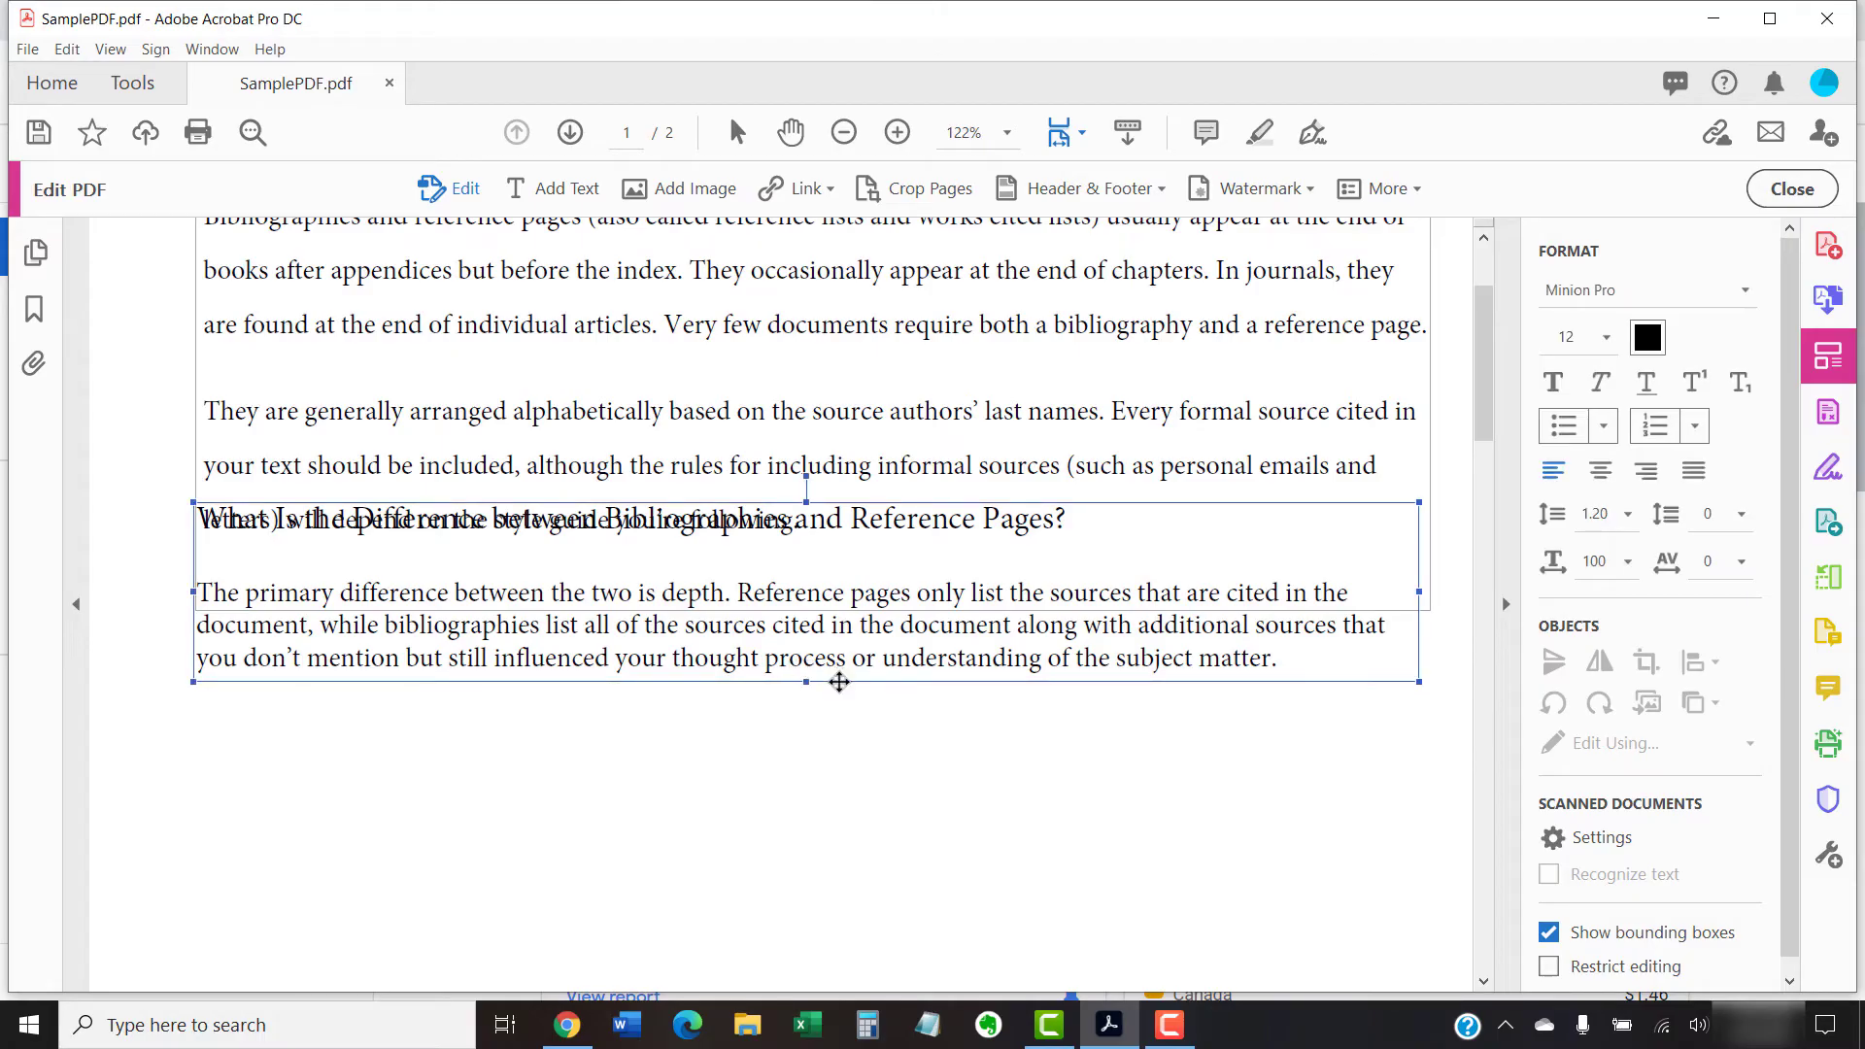
{"action": "mouse_move", "coordinate": [981, 762]}
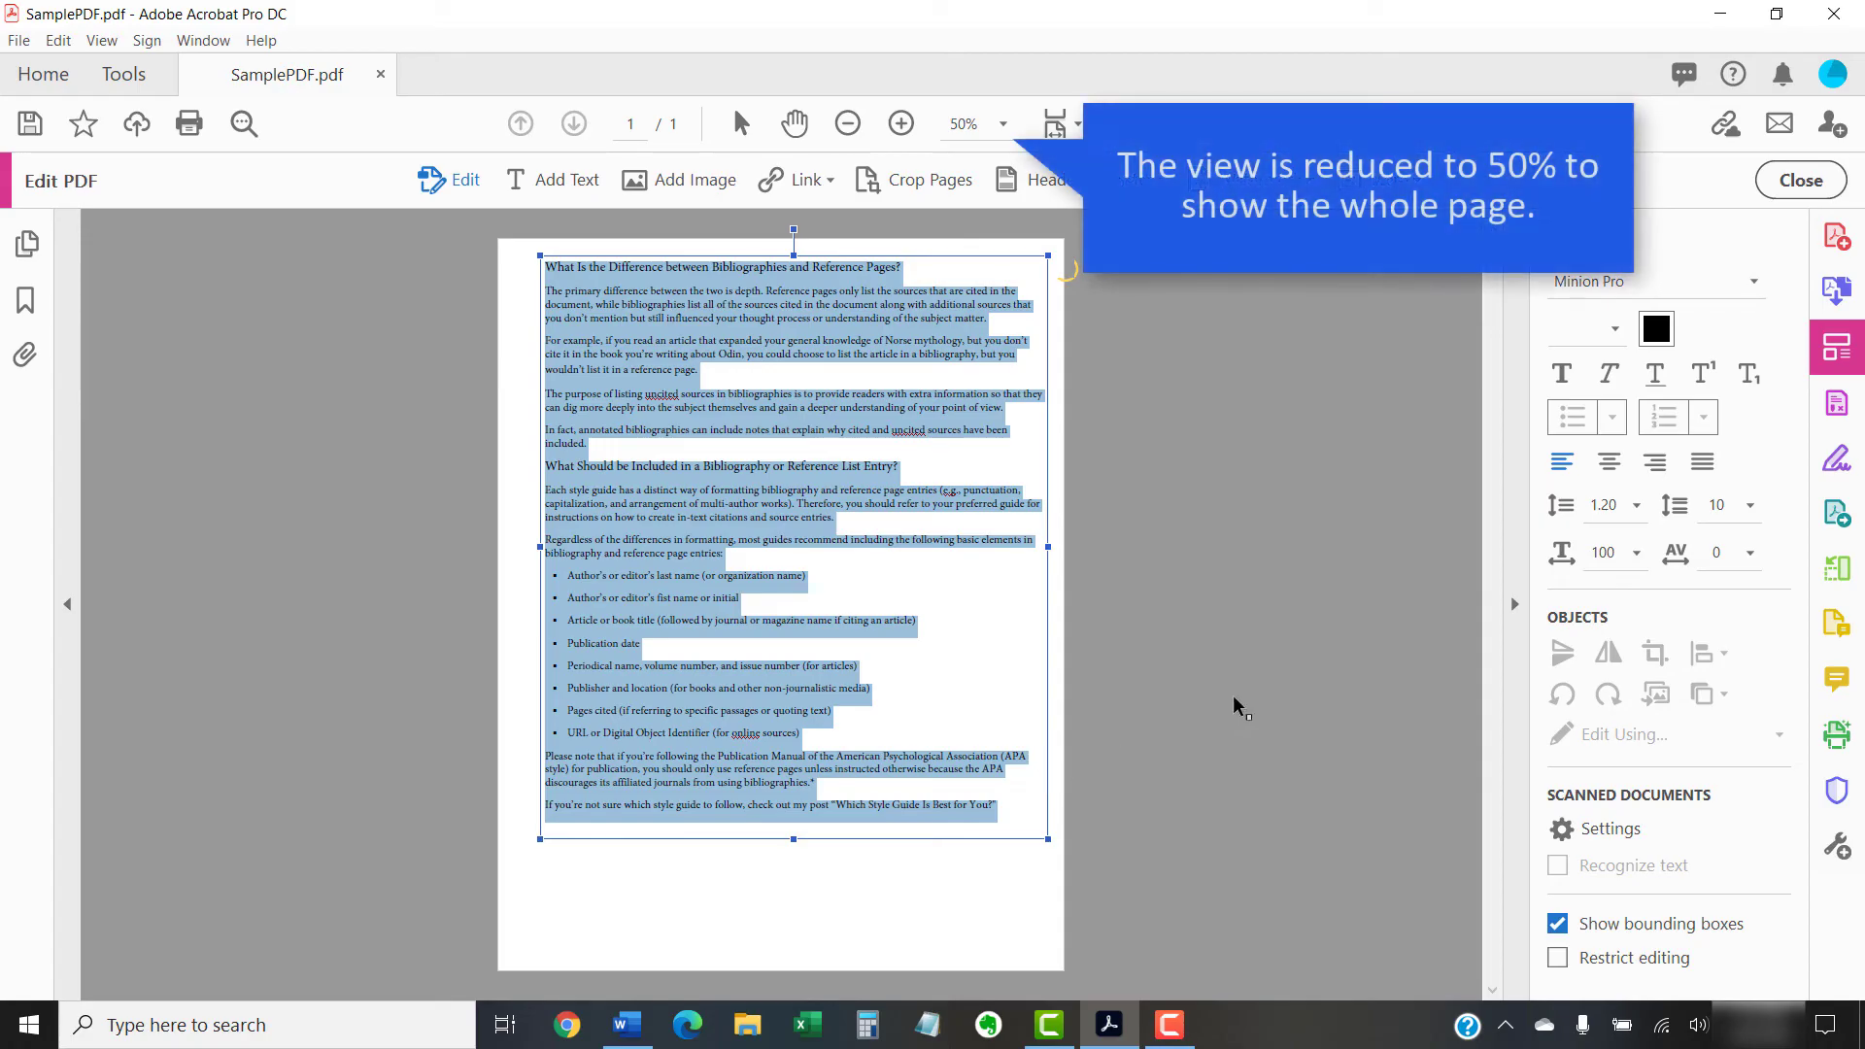
{"action": "mouse_move", "coordinate": [1253, 698]}
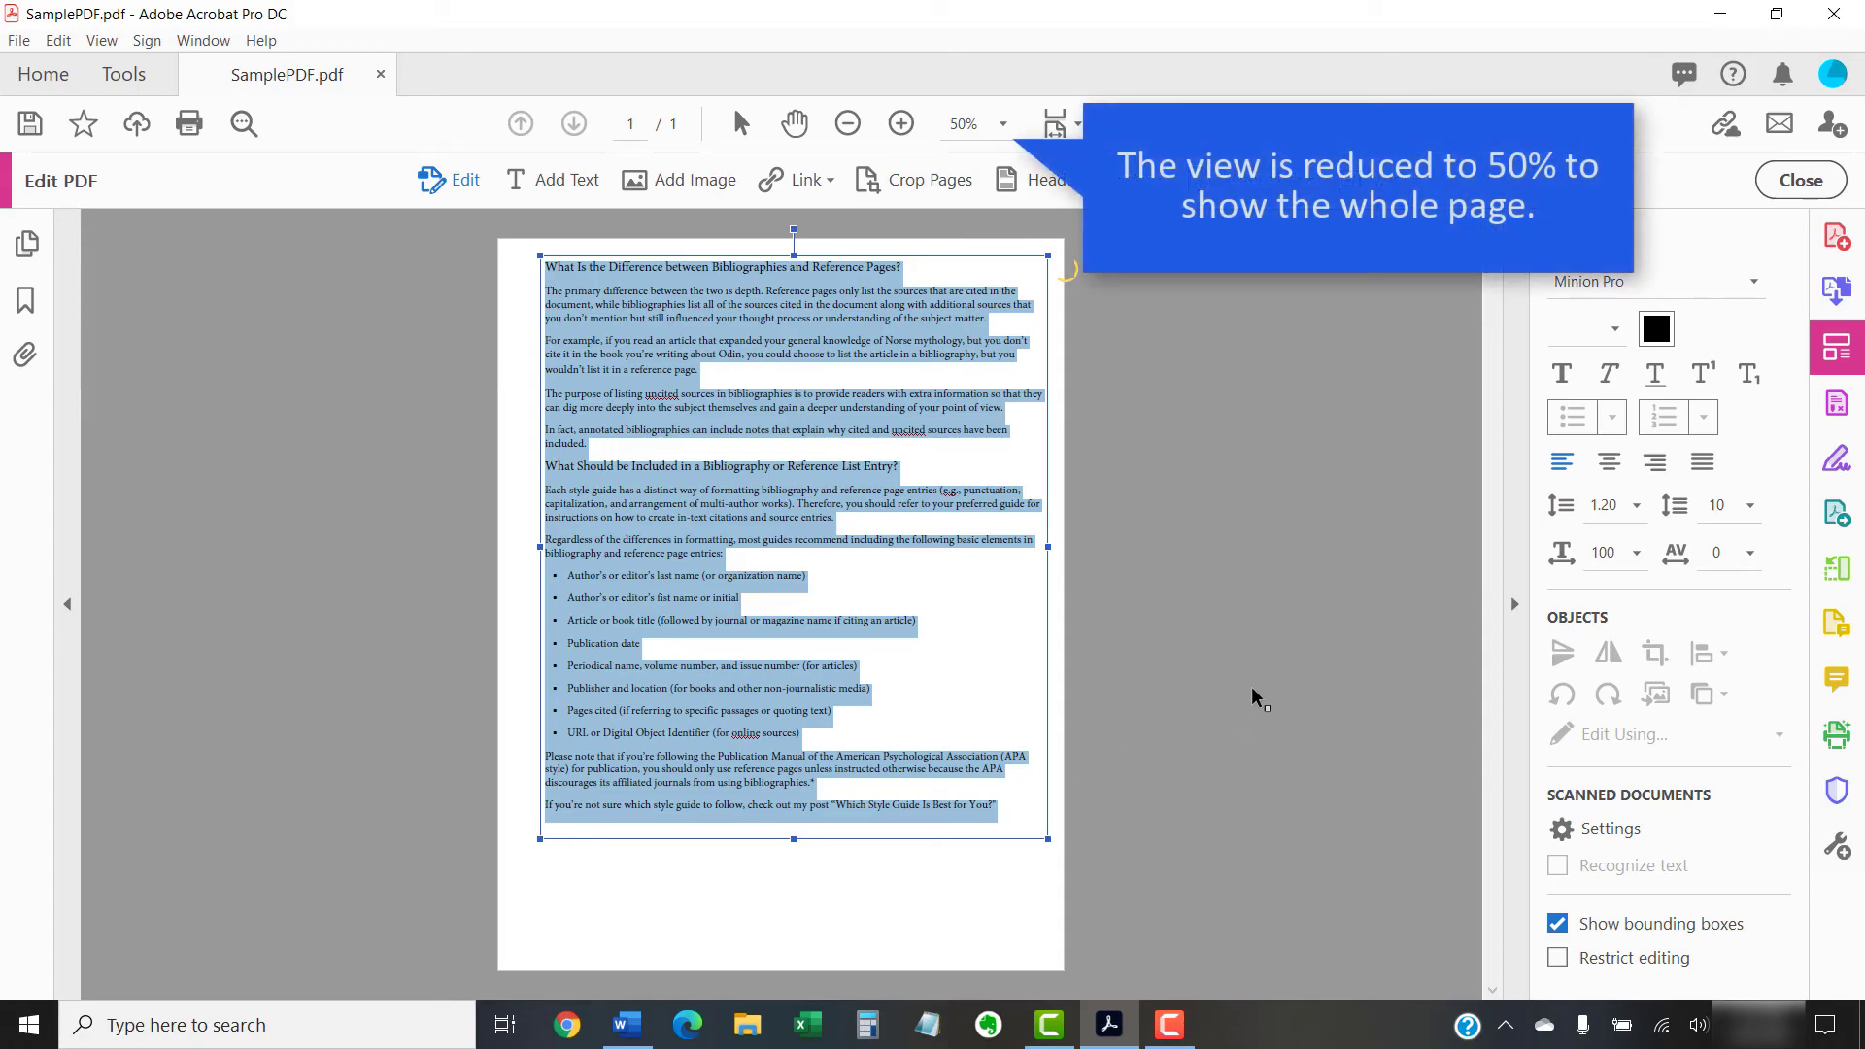
{"action": "mouse_move", "coordinate": [1614, 529]}
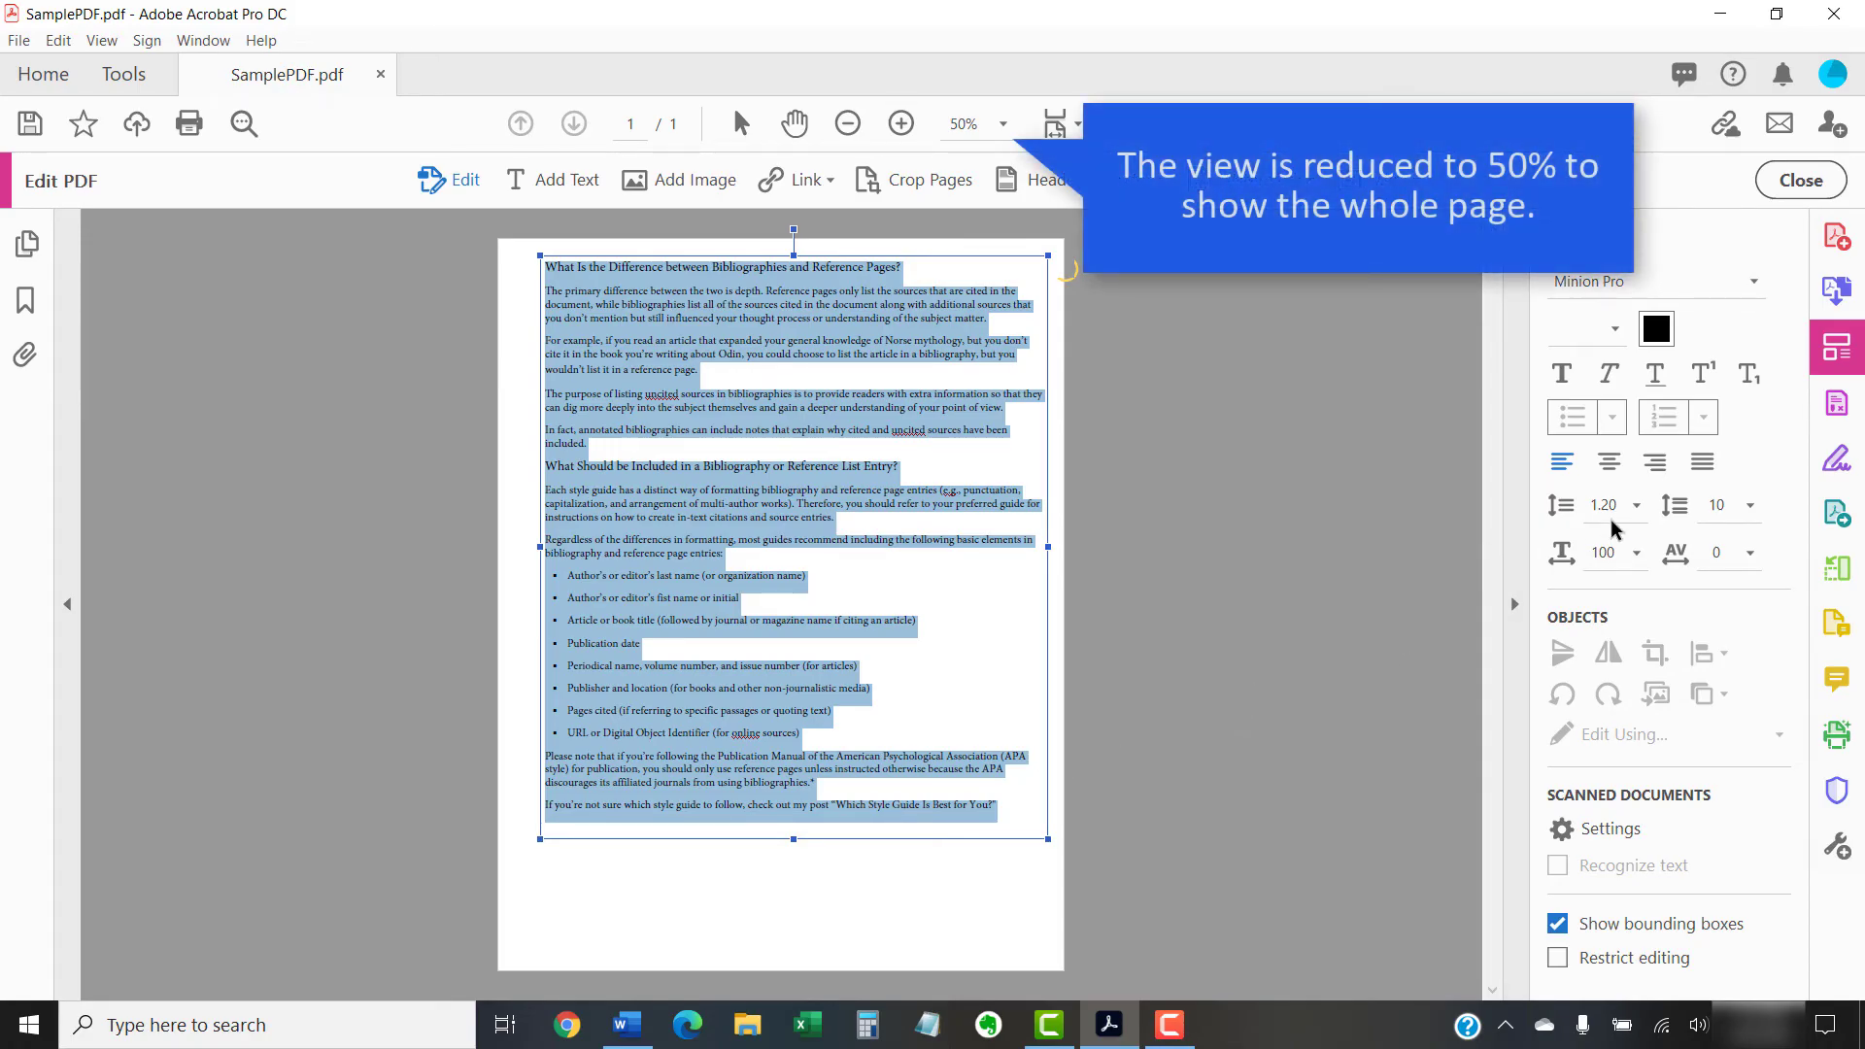
{"action": "left_click", "coordinate": [1646, 505]}
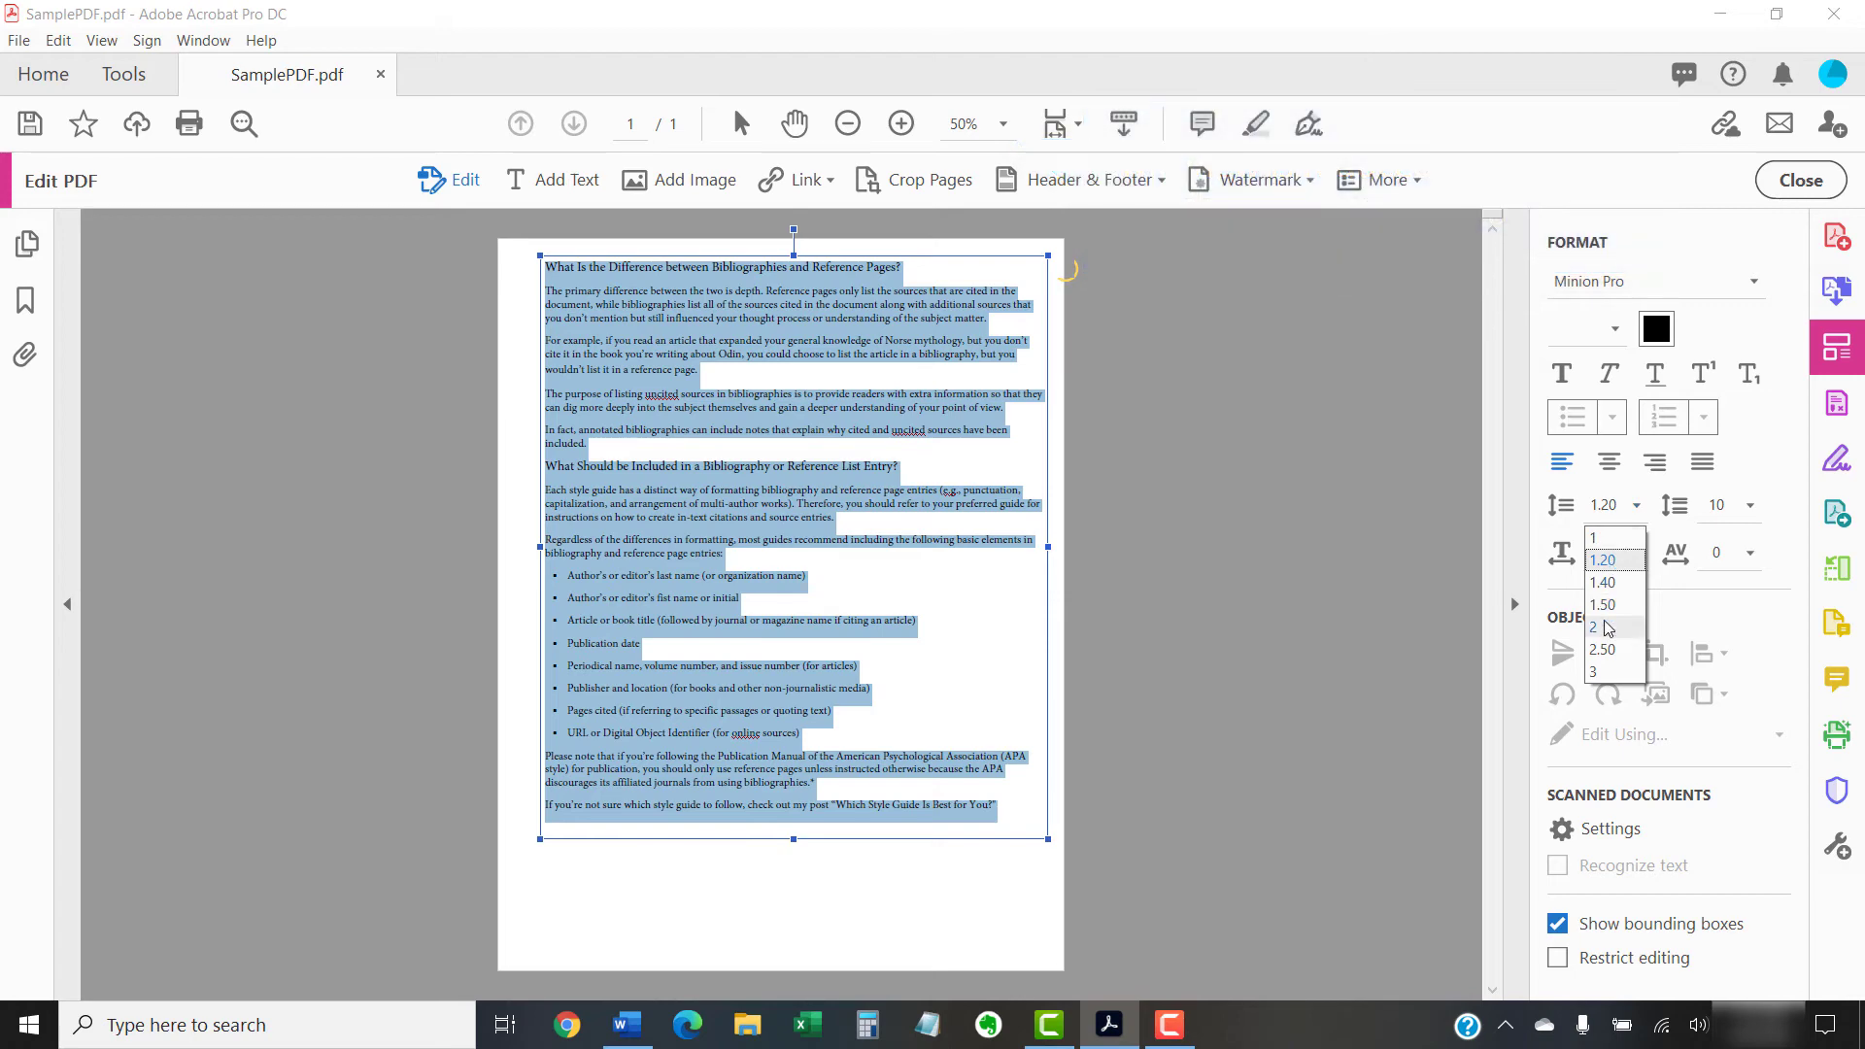
{"action": "left_click", "coordinate": [1603, 628]}
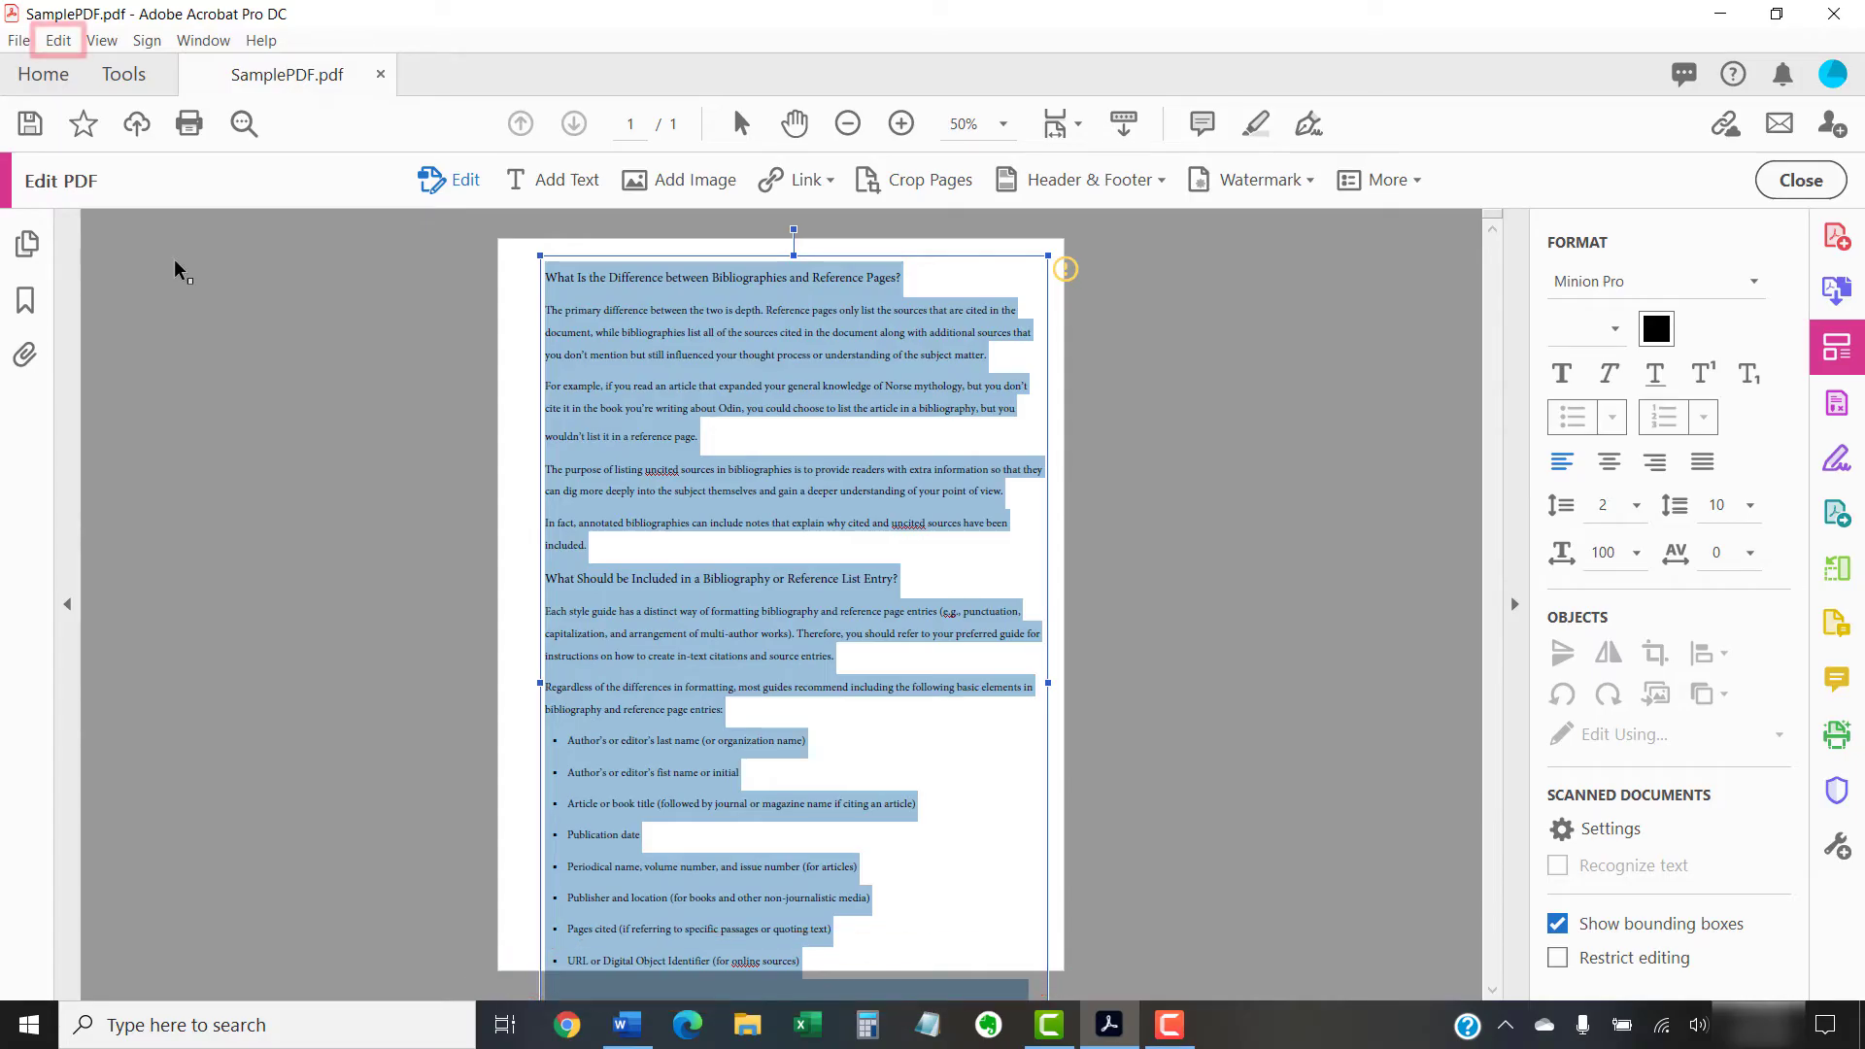
{"action": "left_click", "coordinate": [57, 38]}
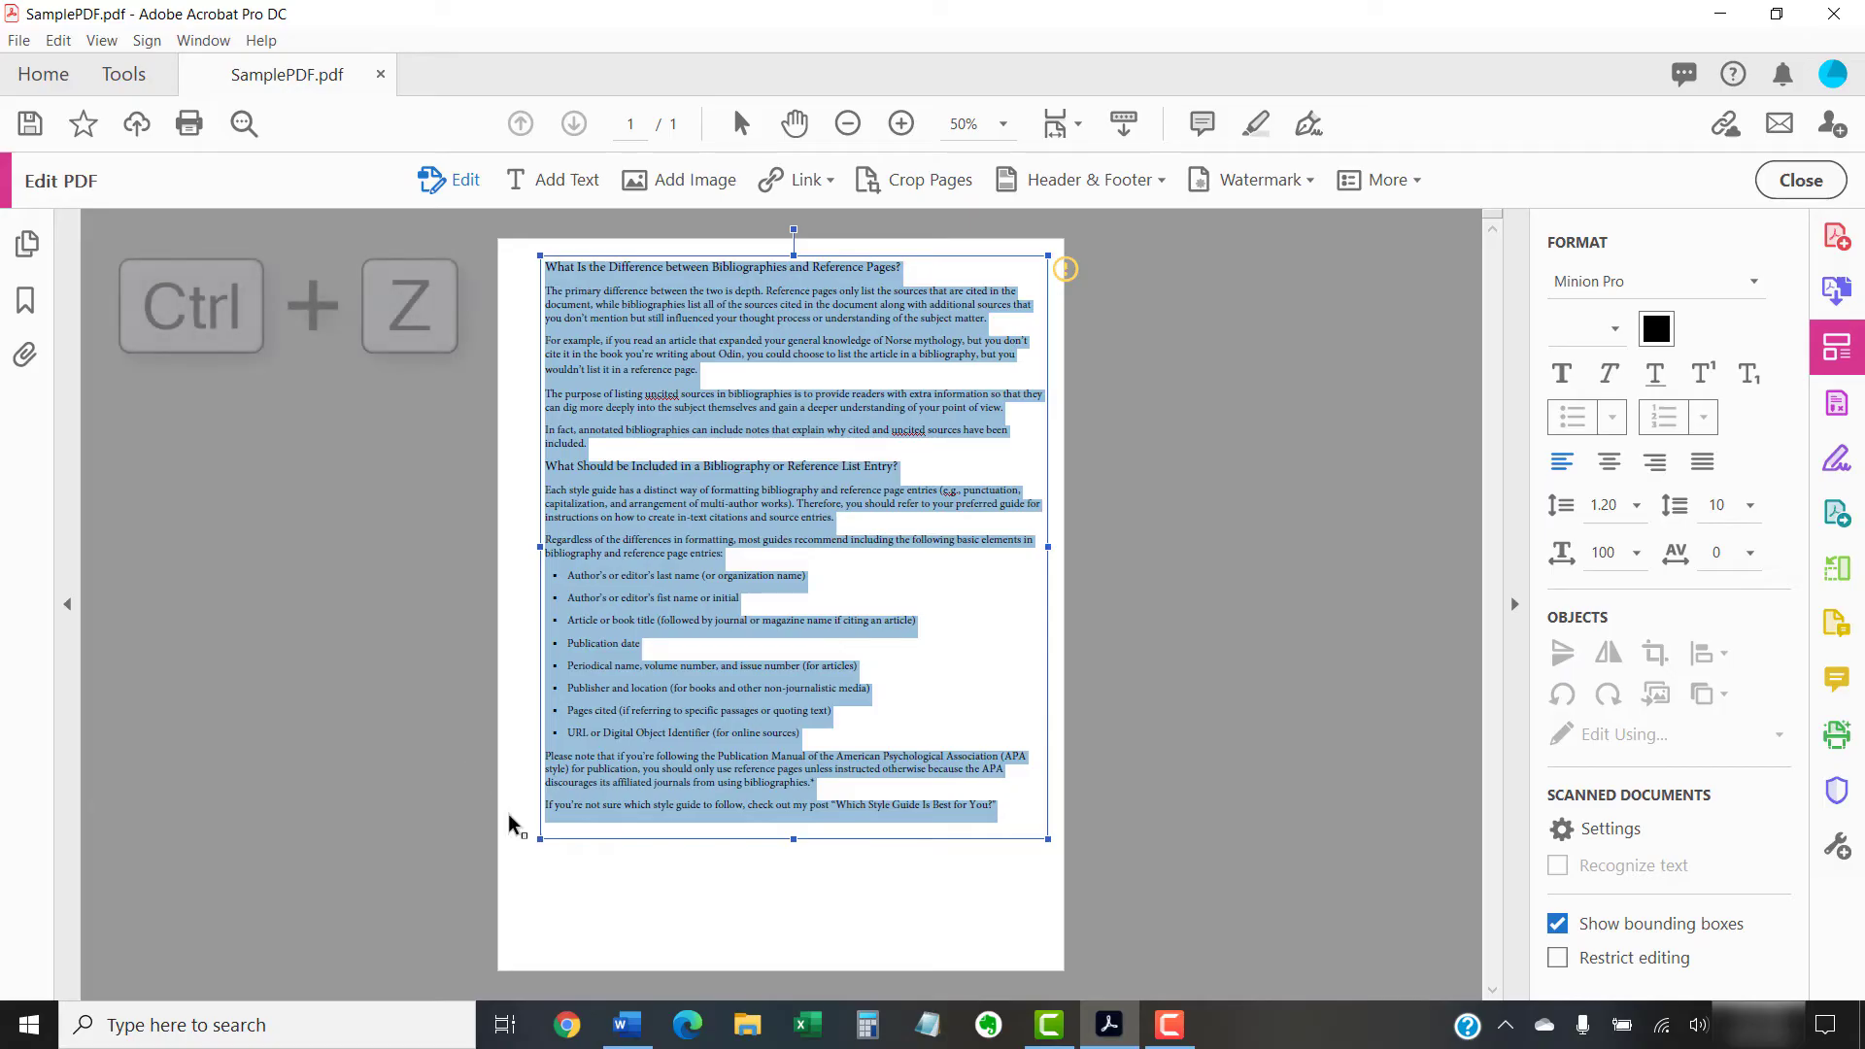
{"action": "key", "text": "ctrl+z"}
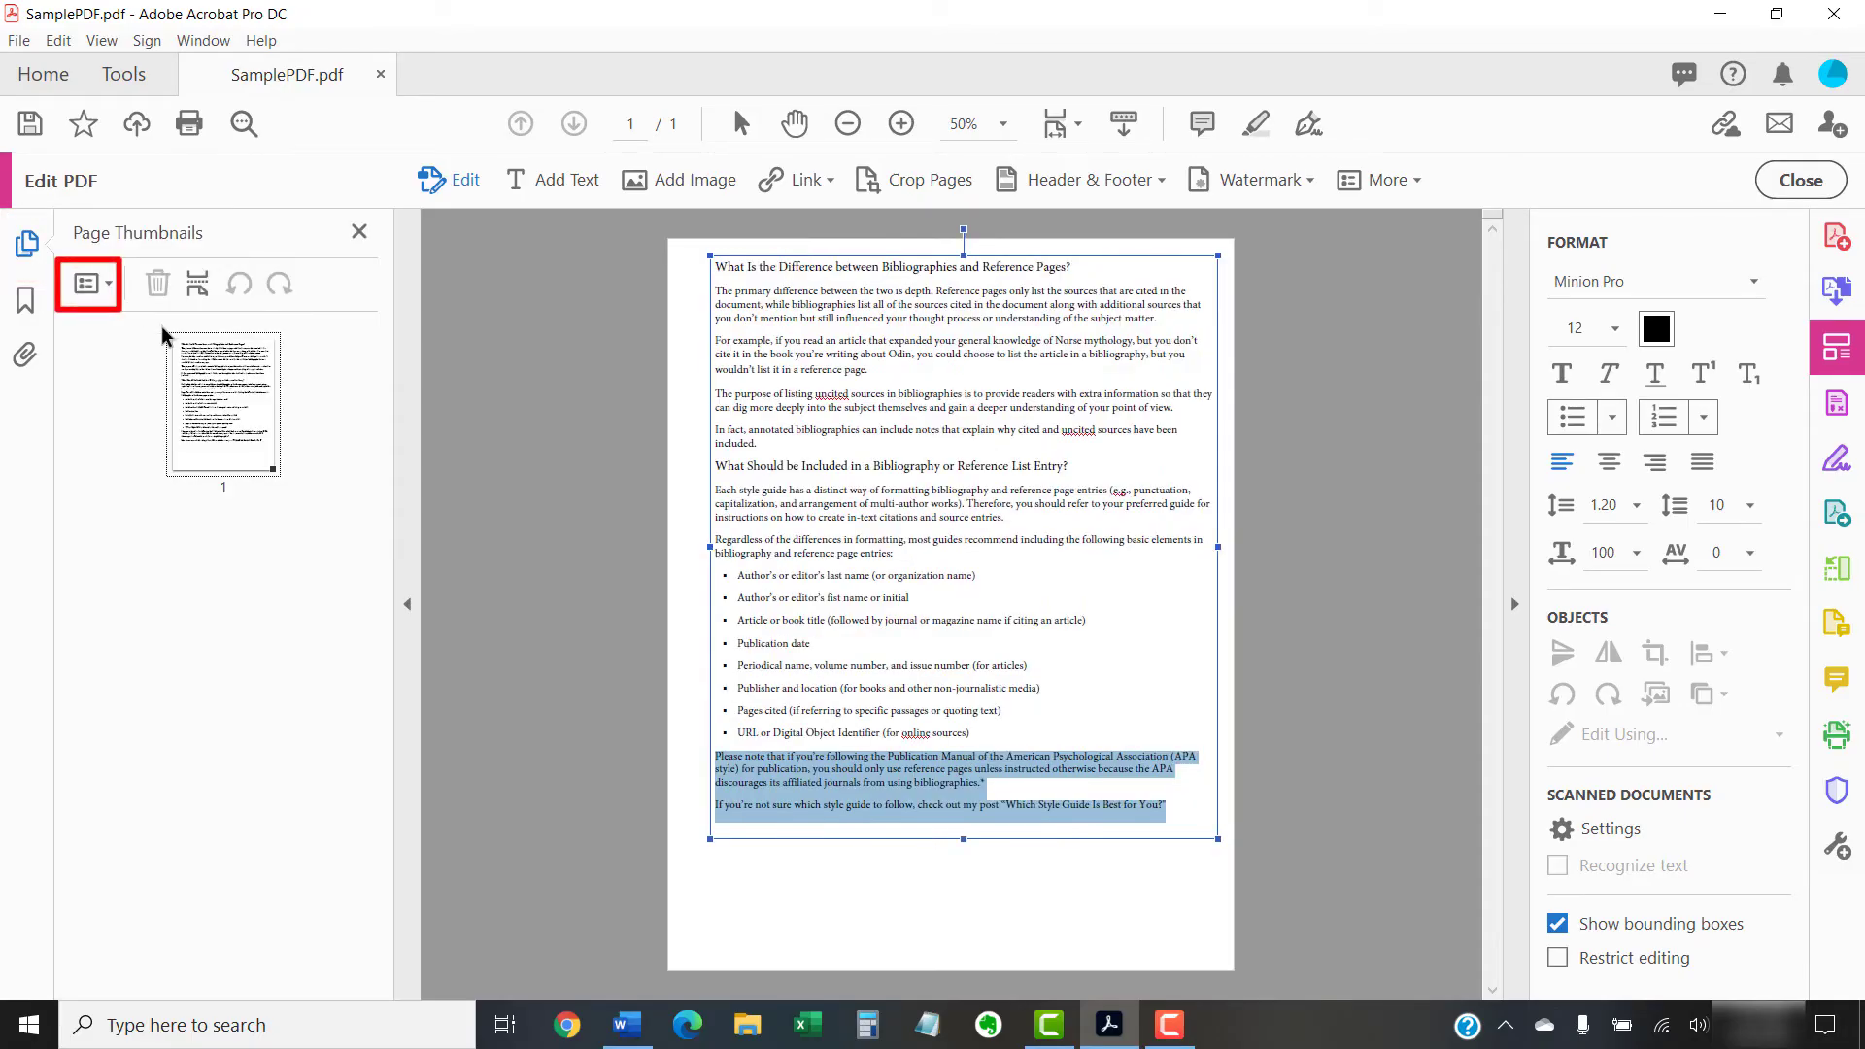
Insert a blank page after page 1 via the Page Thumbnails options menu
{"action": "left_click", "coordinate": [87, 284]}
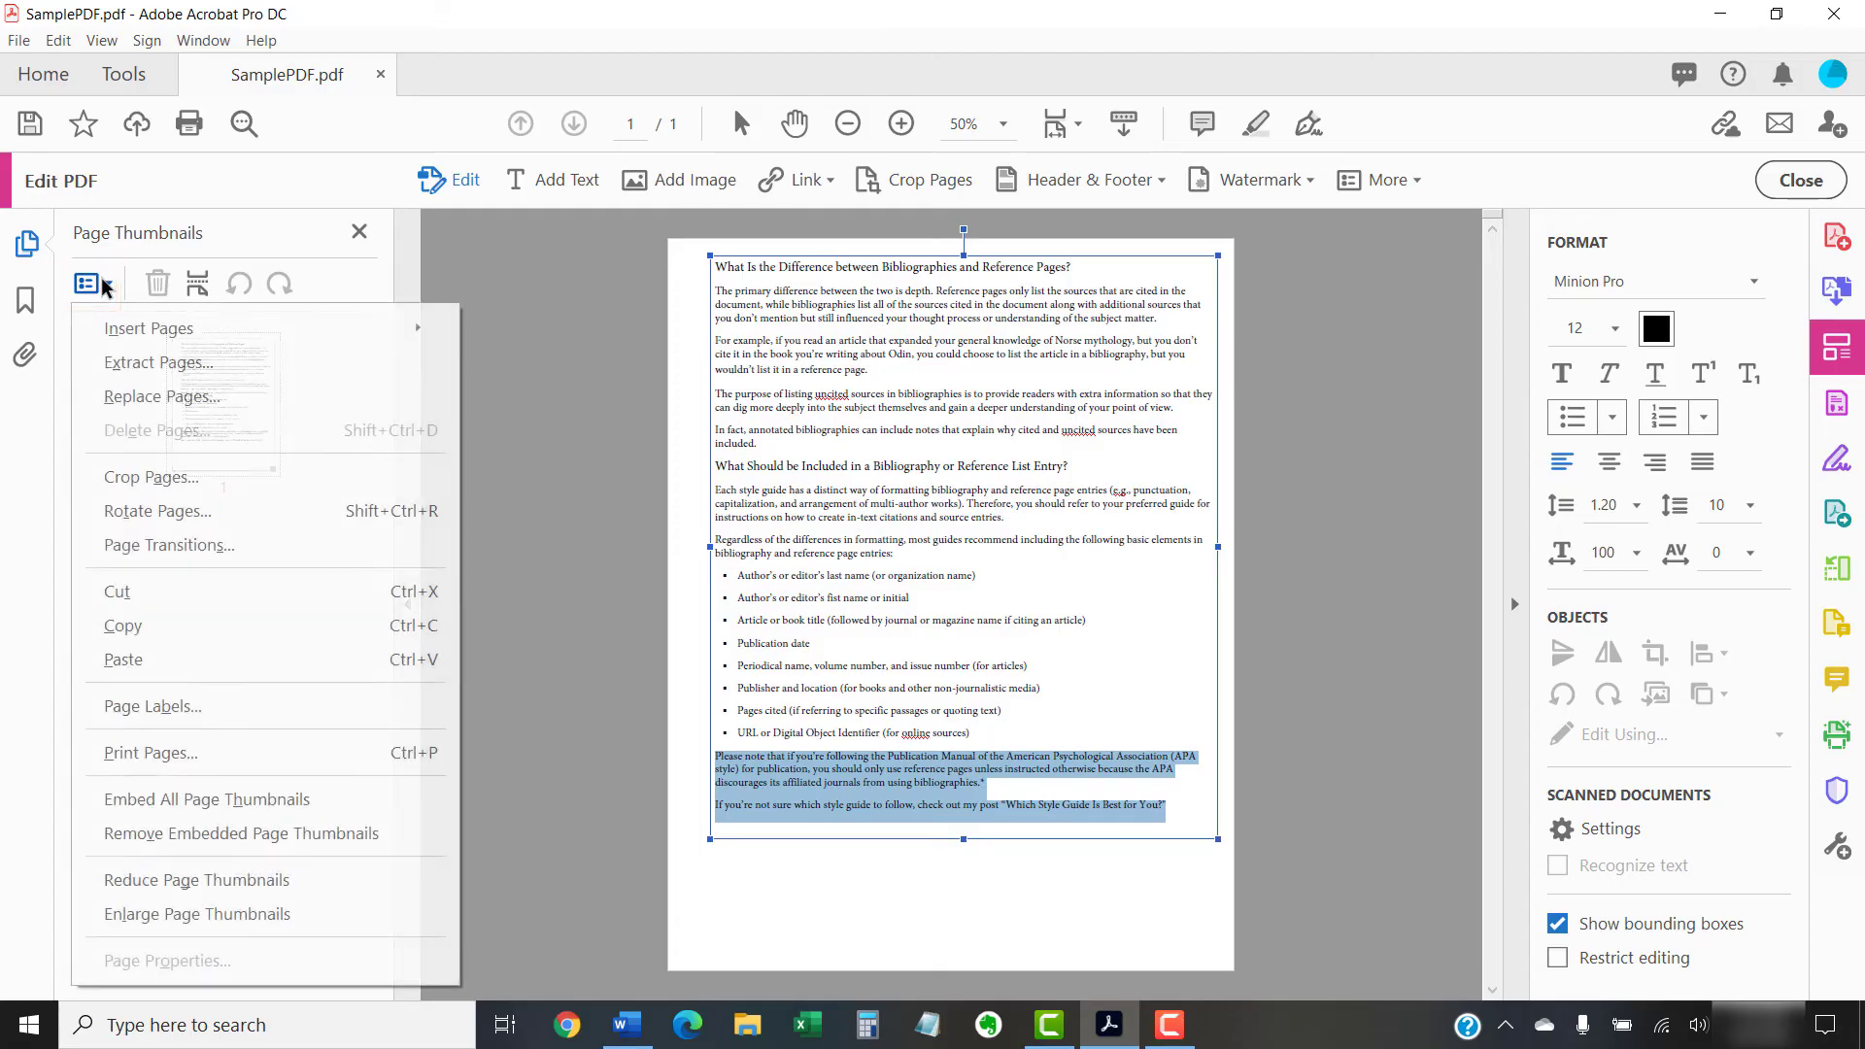
{"action": "mouse_move", "coordinate": [148, 328]}
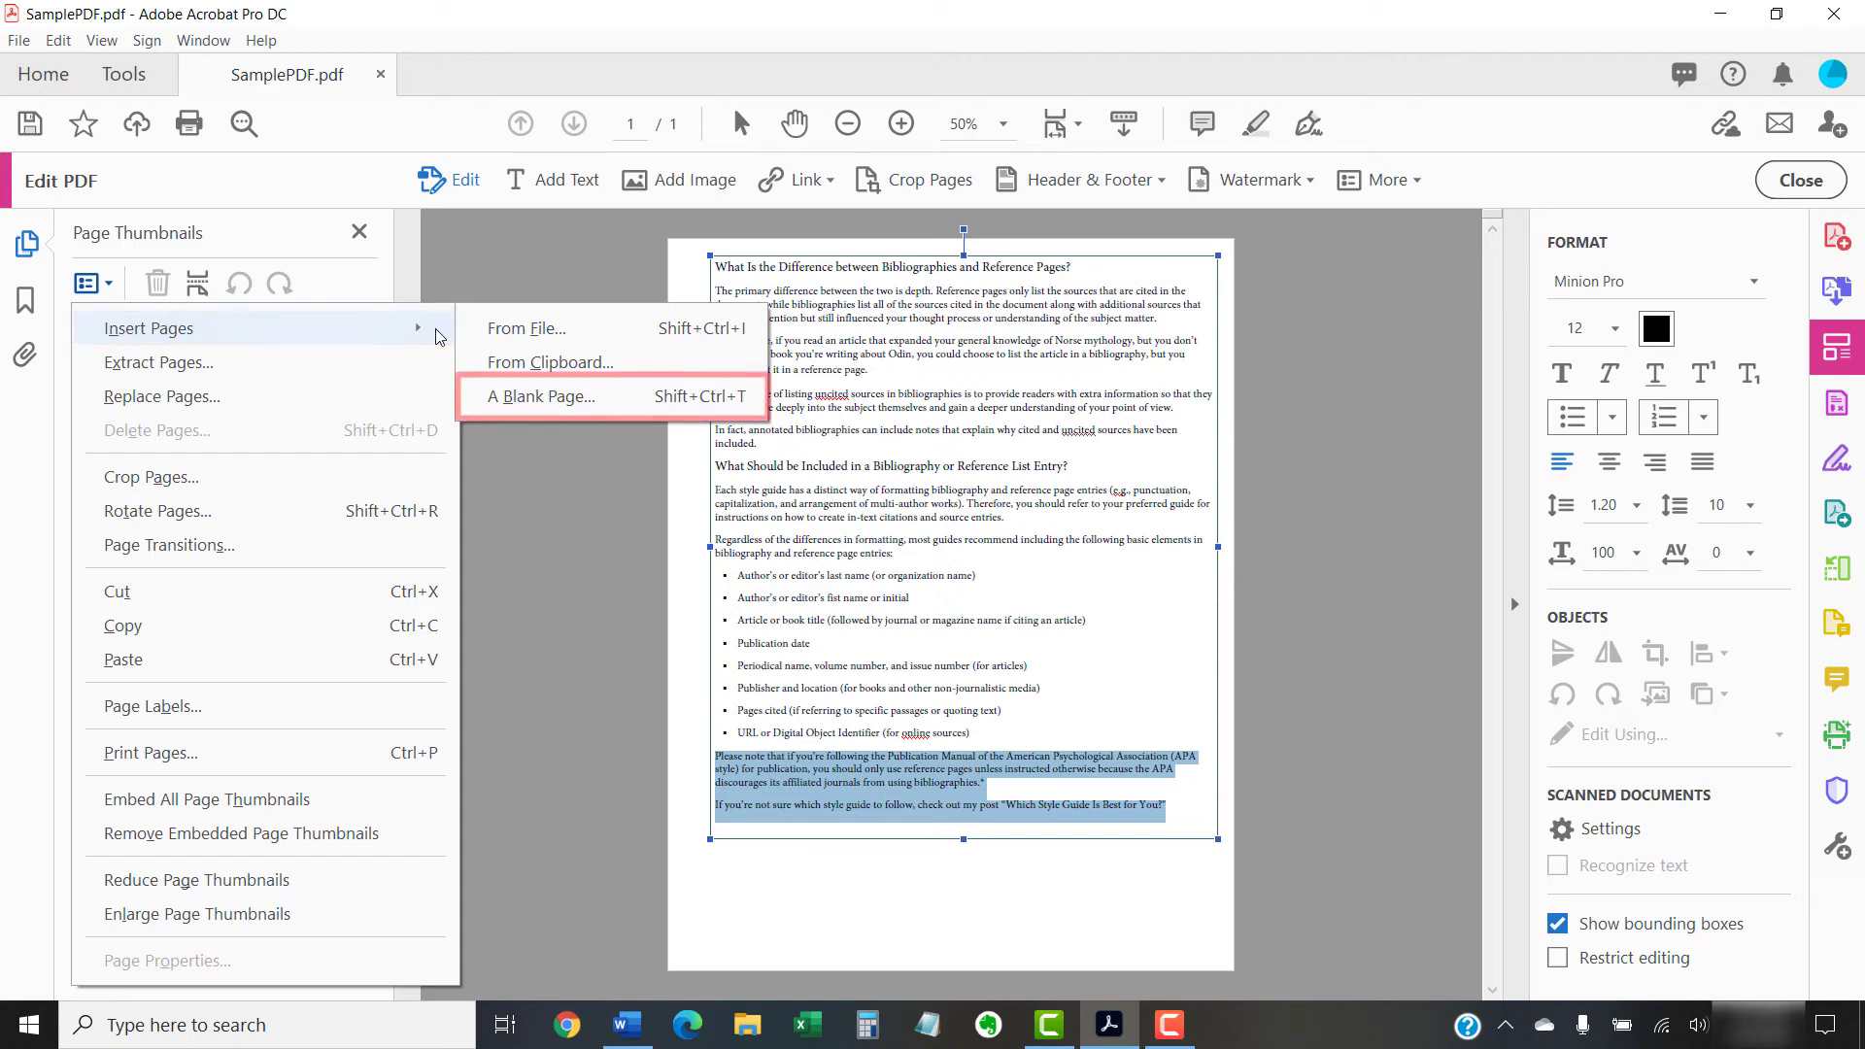
{"action": "left_click", "coordinate": [540, 396]}
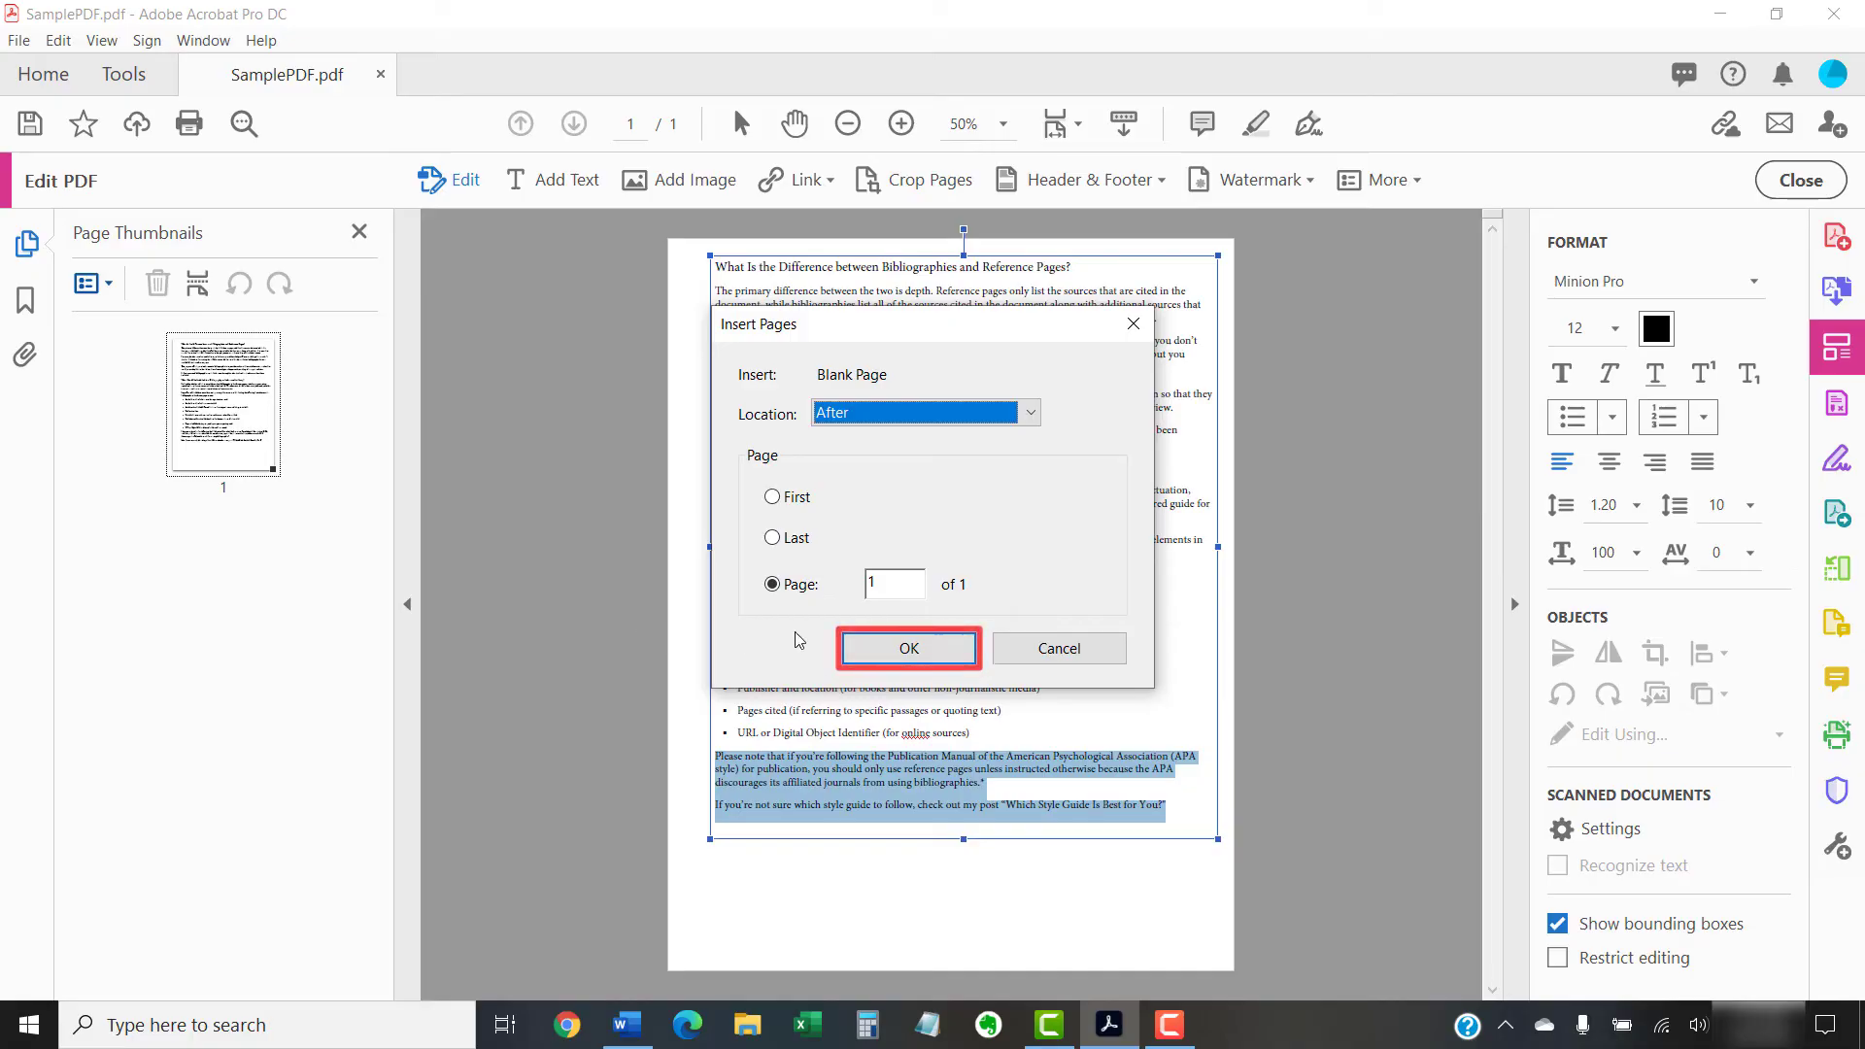
{"action": "left_click", "coordinate": [908, 649]}
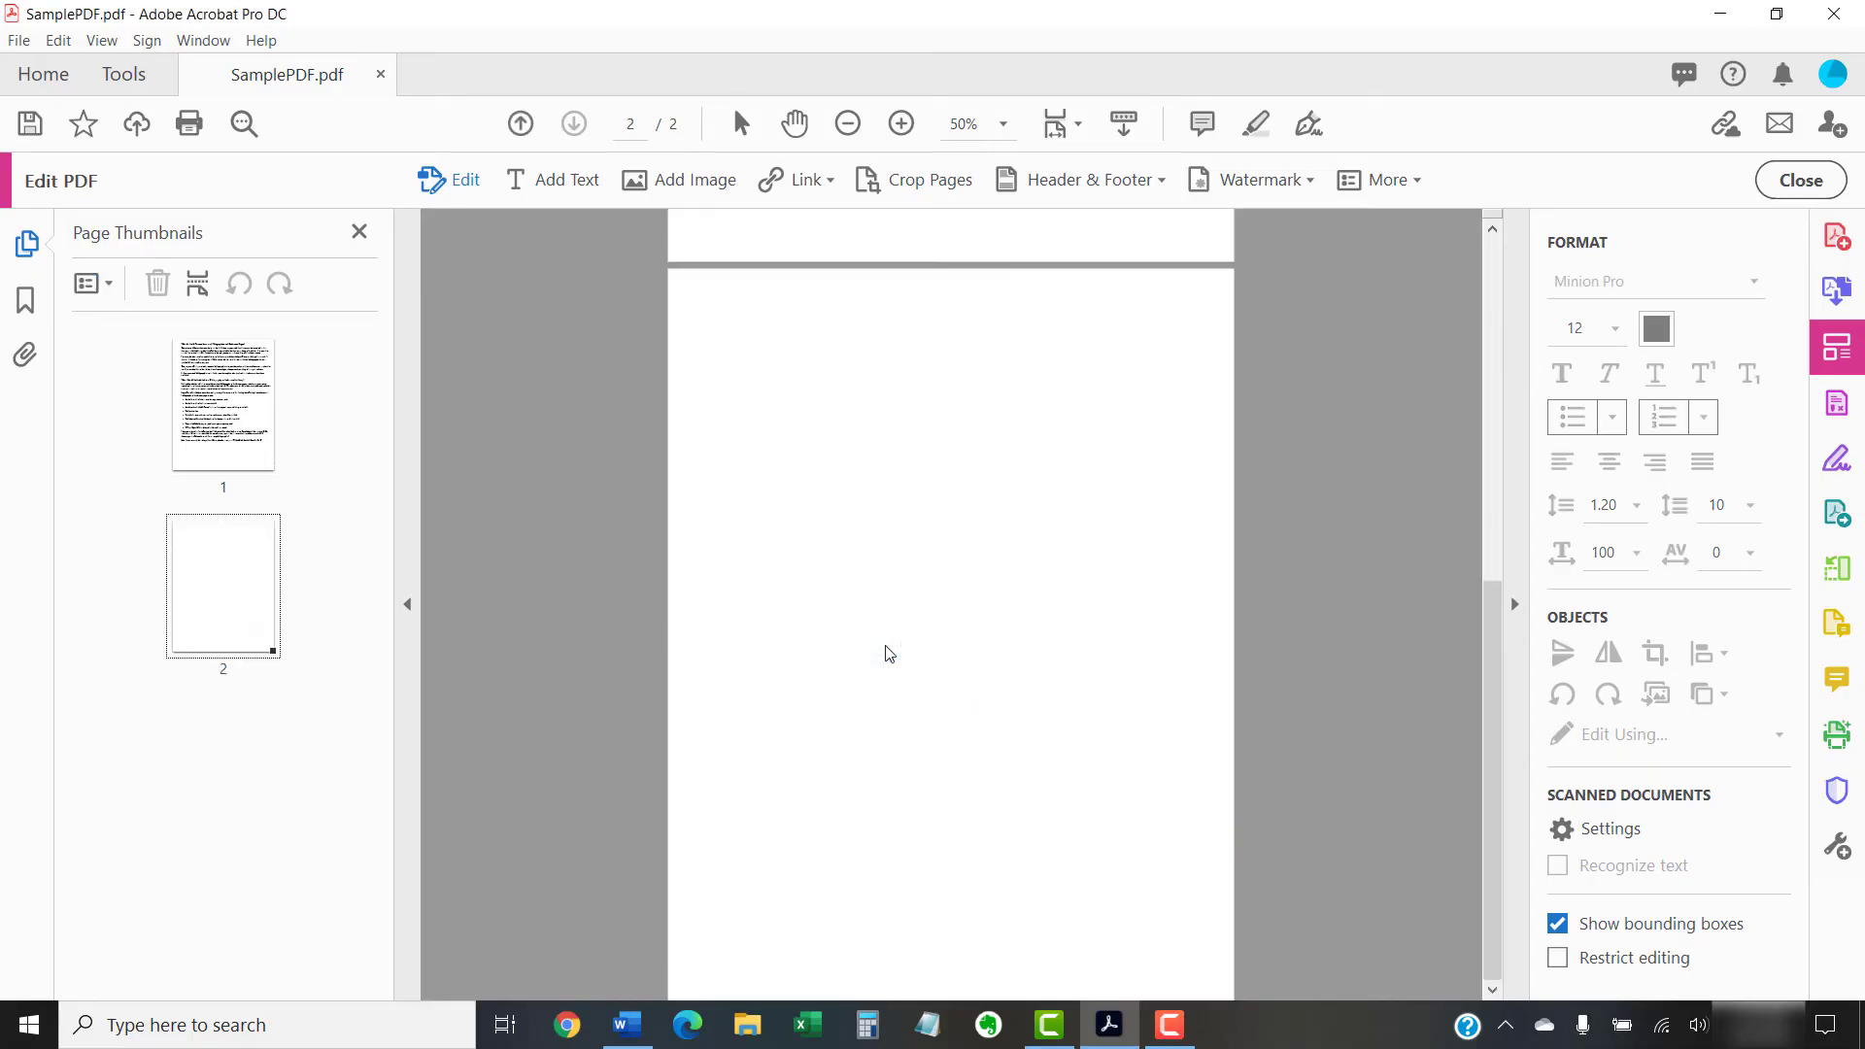
{"action": "mouse_move", "coordinate": [773, 426]}
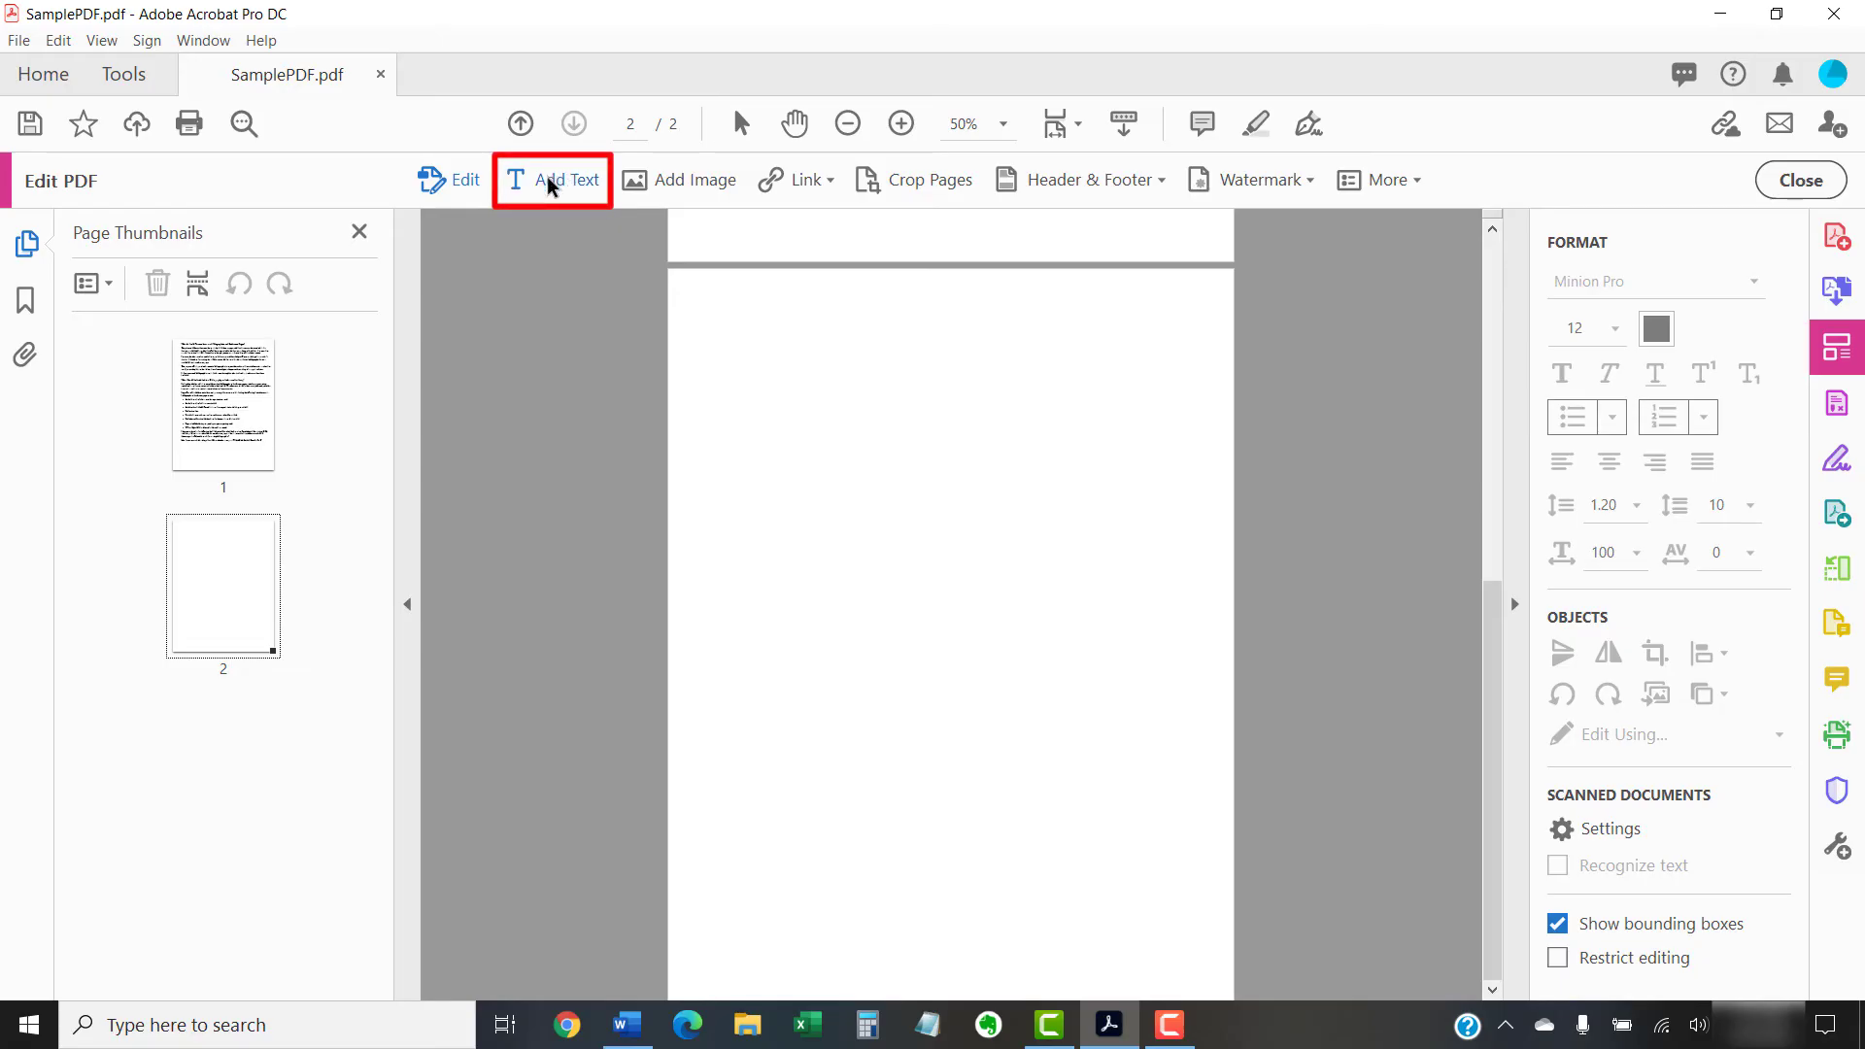
Paste the copied final paragraphs into a new text box at the top of page 2
{"action": "left_click", "coordinate": [552, 179]}
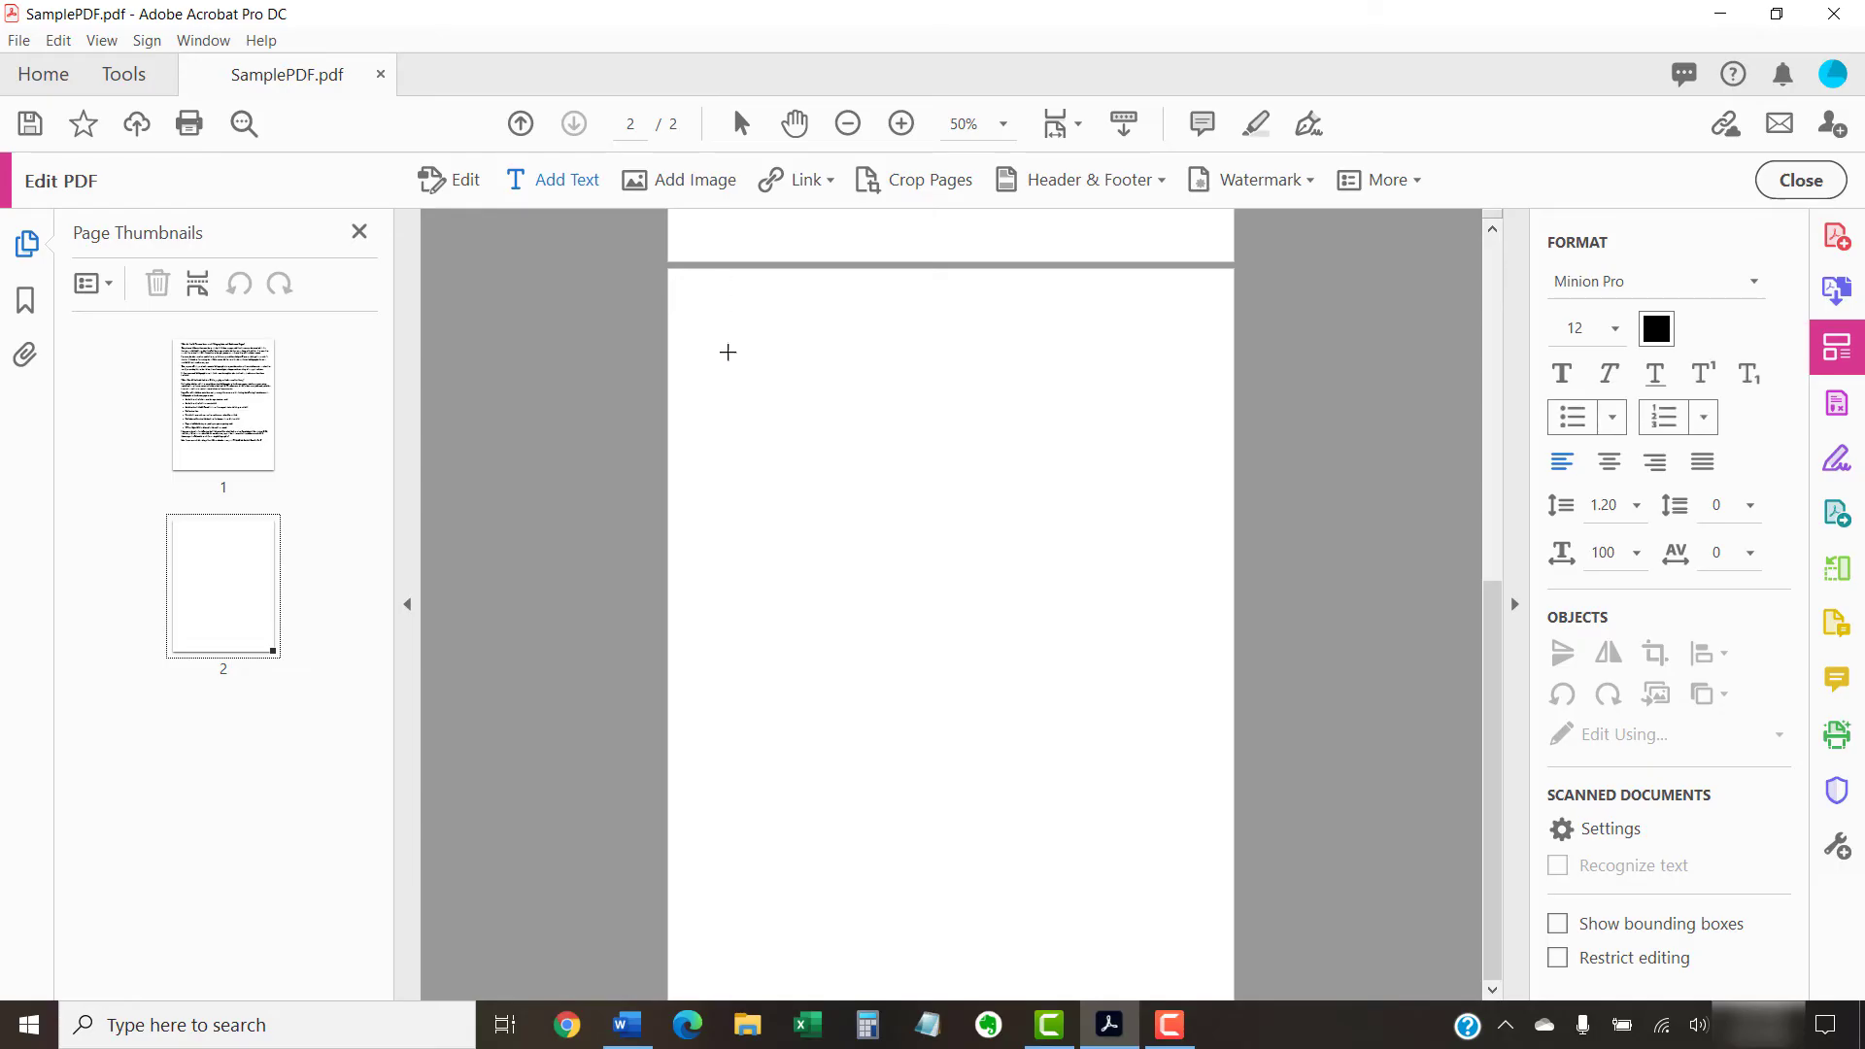
{"action": "right_click", "coordinate": [727, 354]}
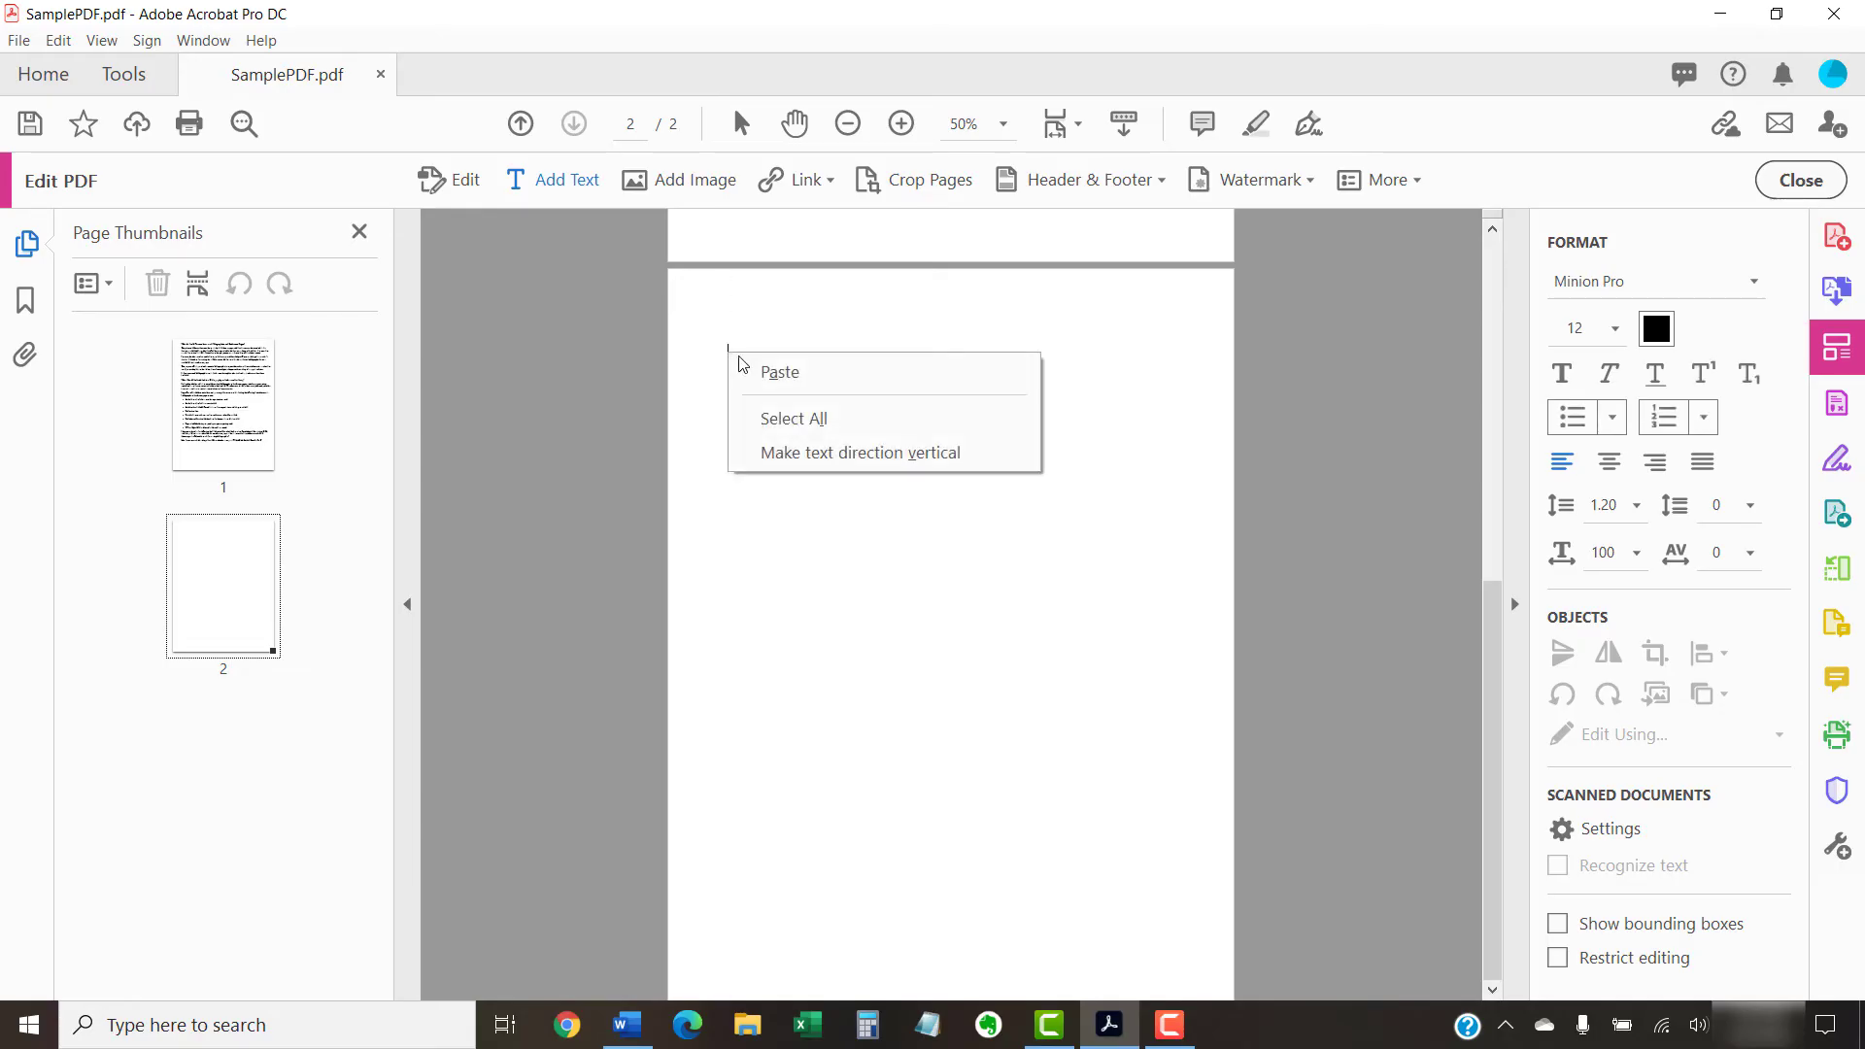
{"action": "left_click", "coordinate": [779, 373]}
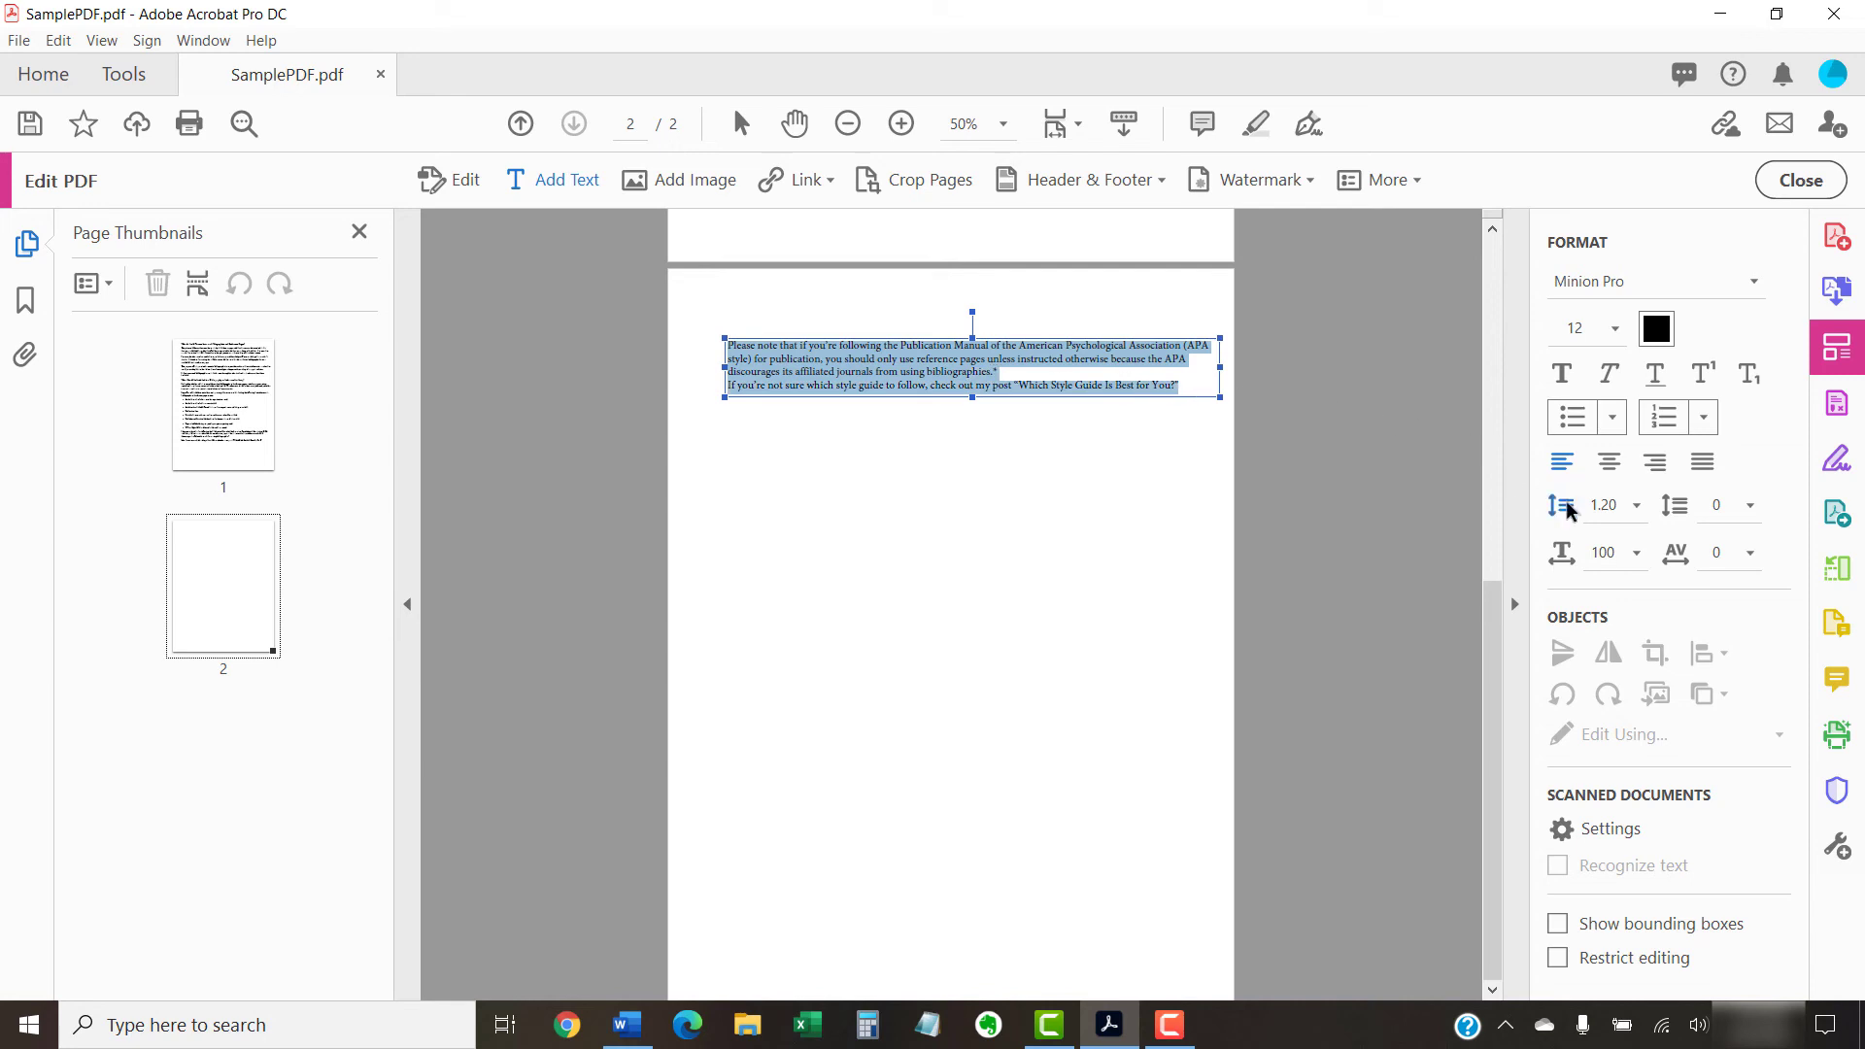
Give the pasted text double line spacing
{"action": "left_click", "coordinate": [1634, 505]}
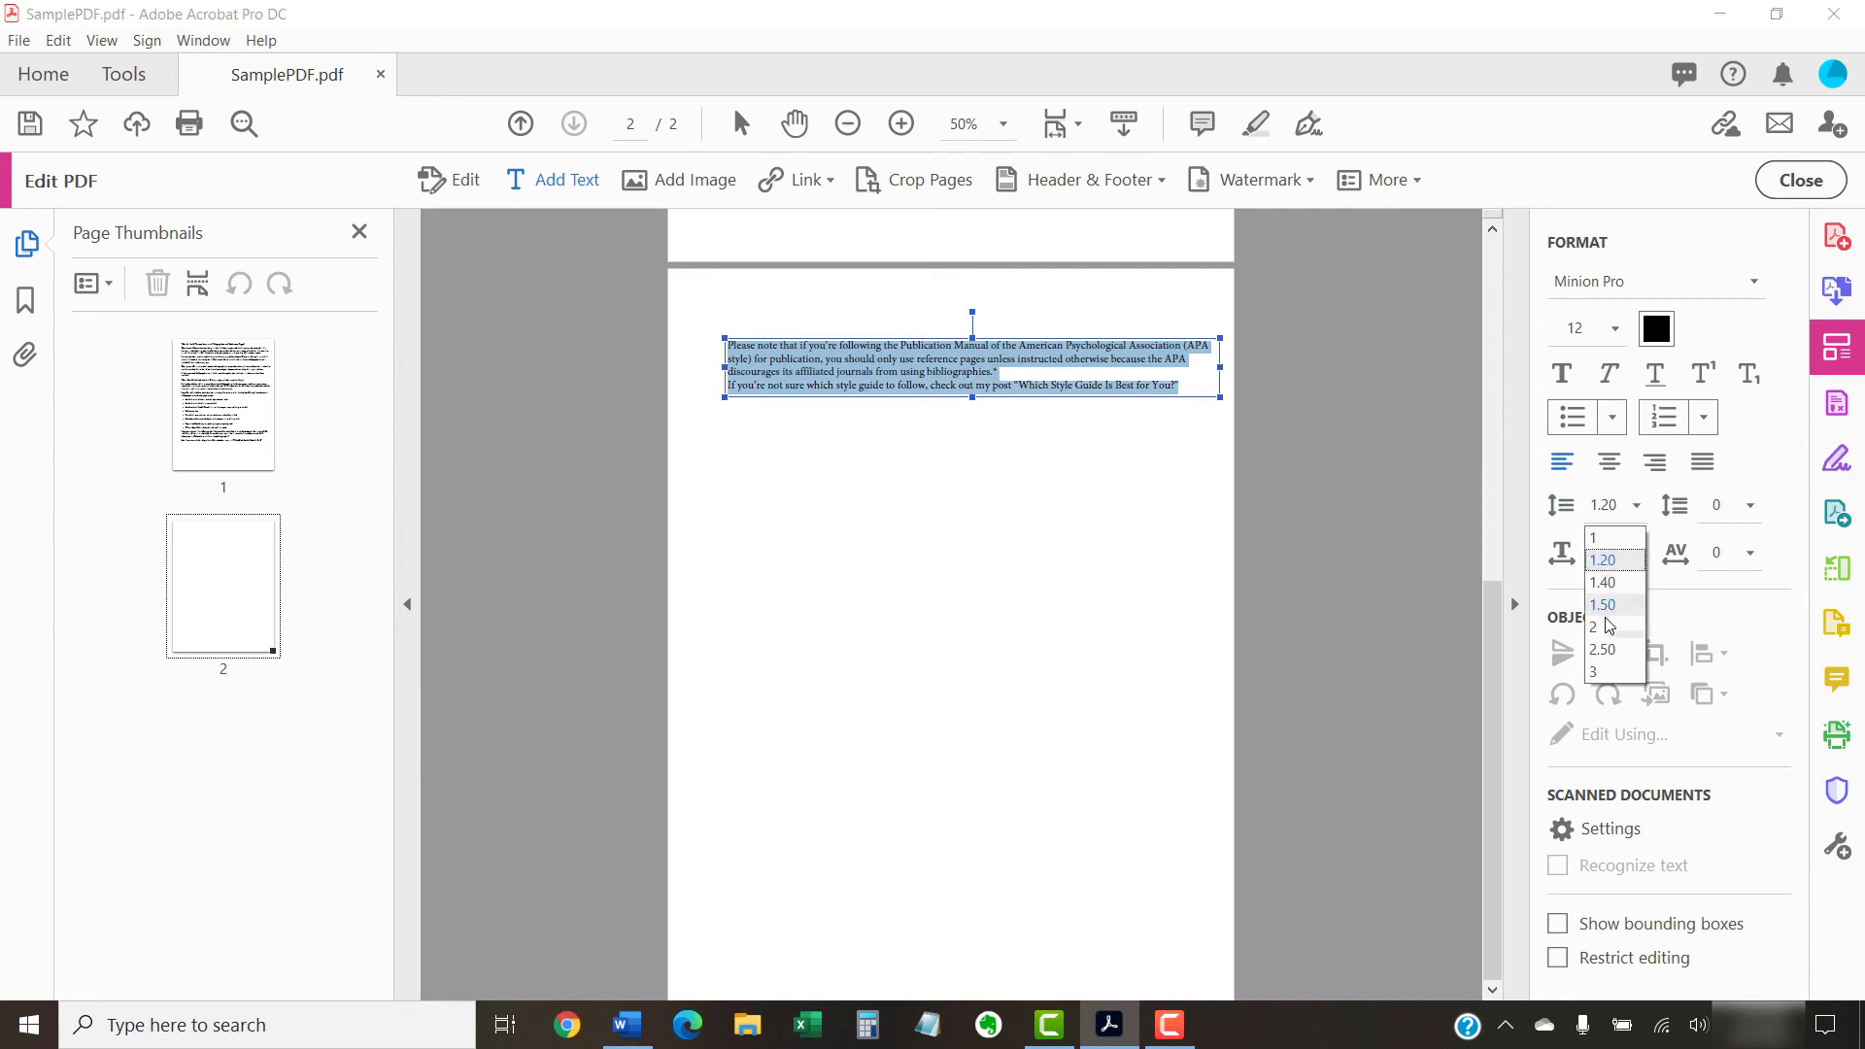
{"action": "left_click", "coordinate": [1601, 627]}
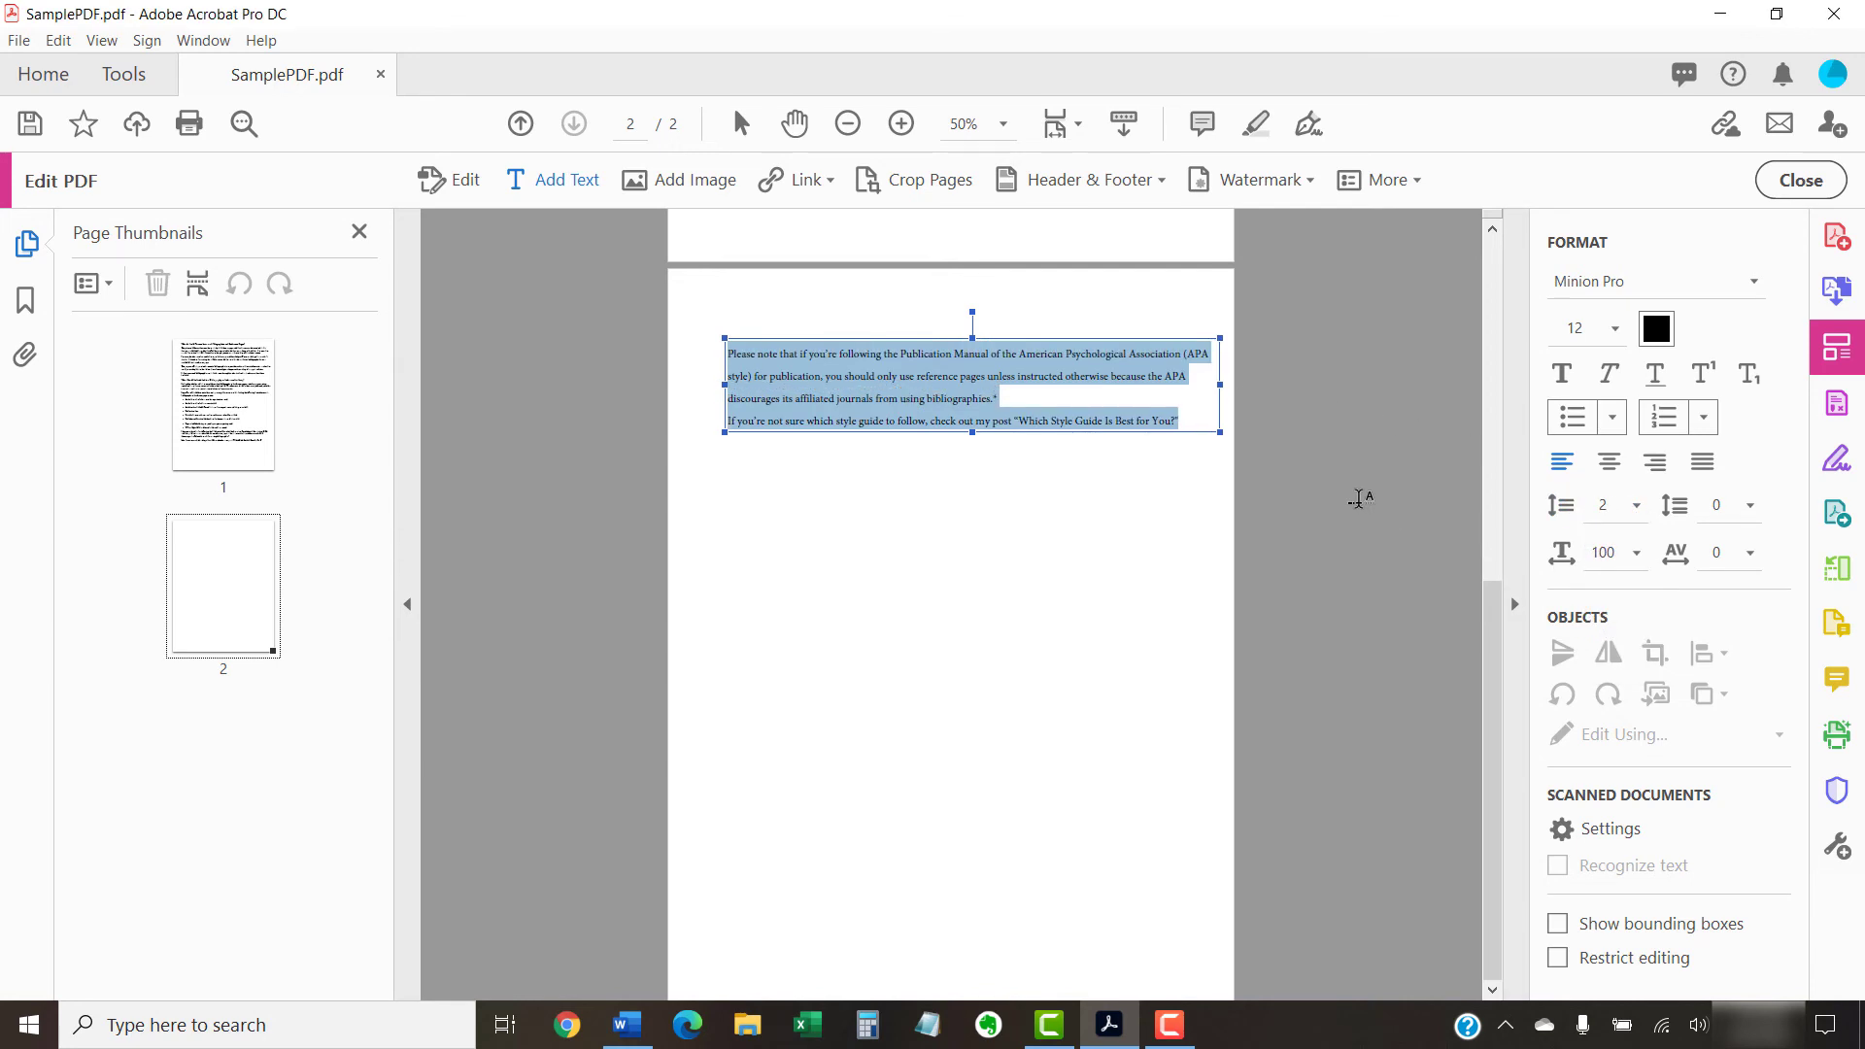
{"action": "left_click", "coordinate": [29, 124]}
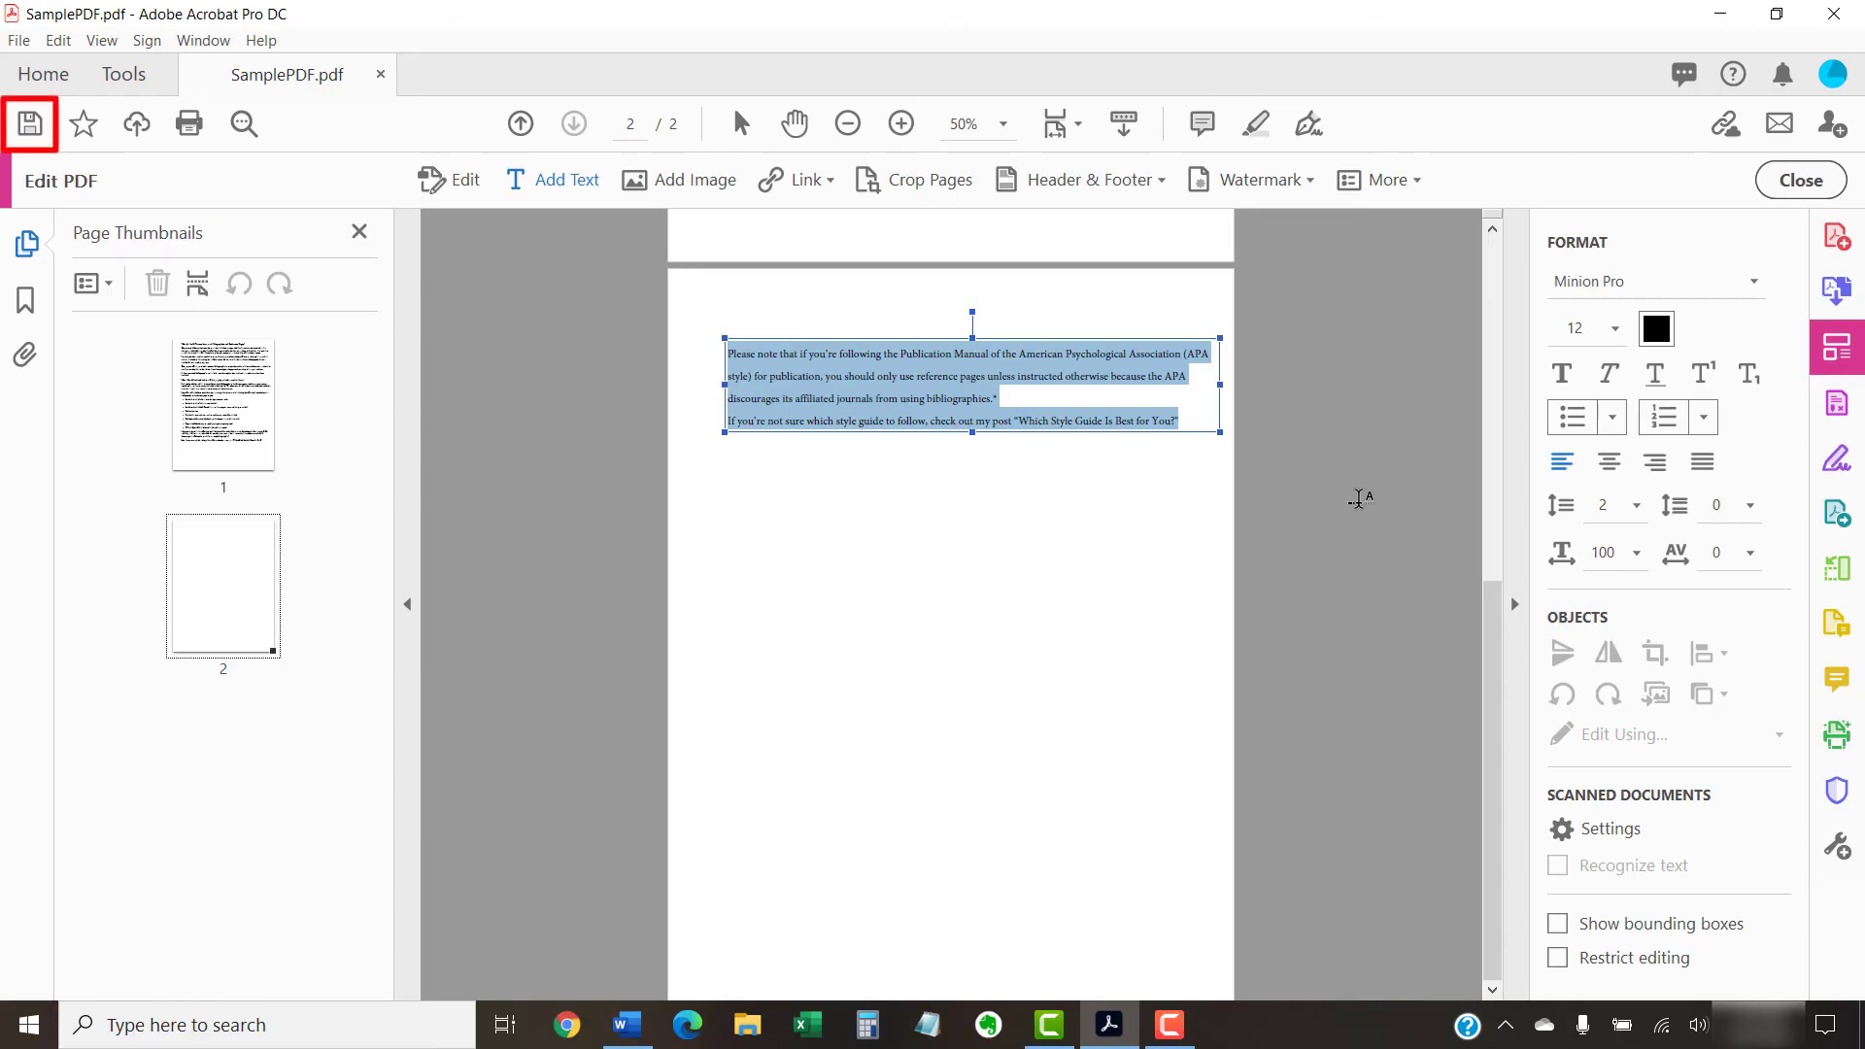
Save the edited PDF from the top toolbar
{"action": "left_click", "coordinate": [29, 125]}
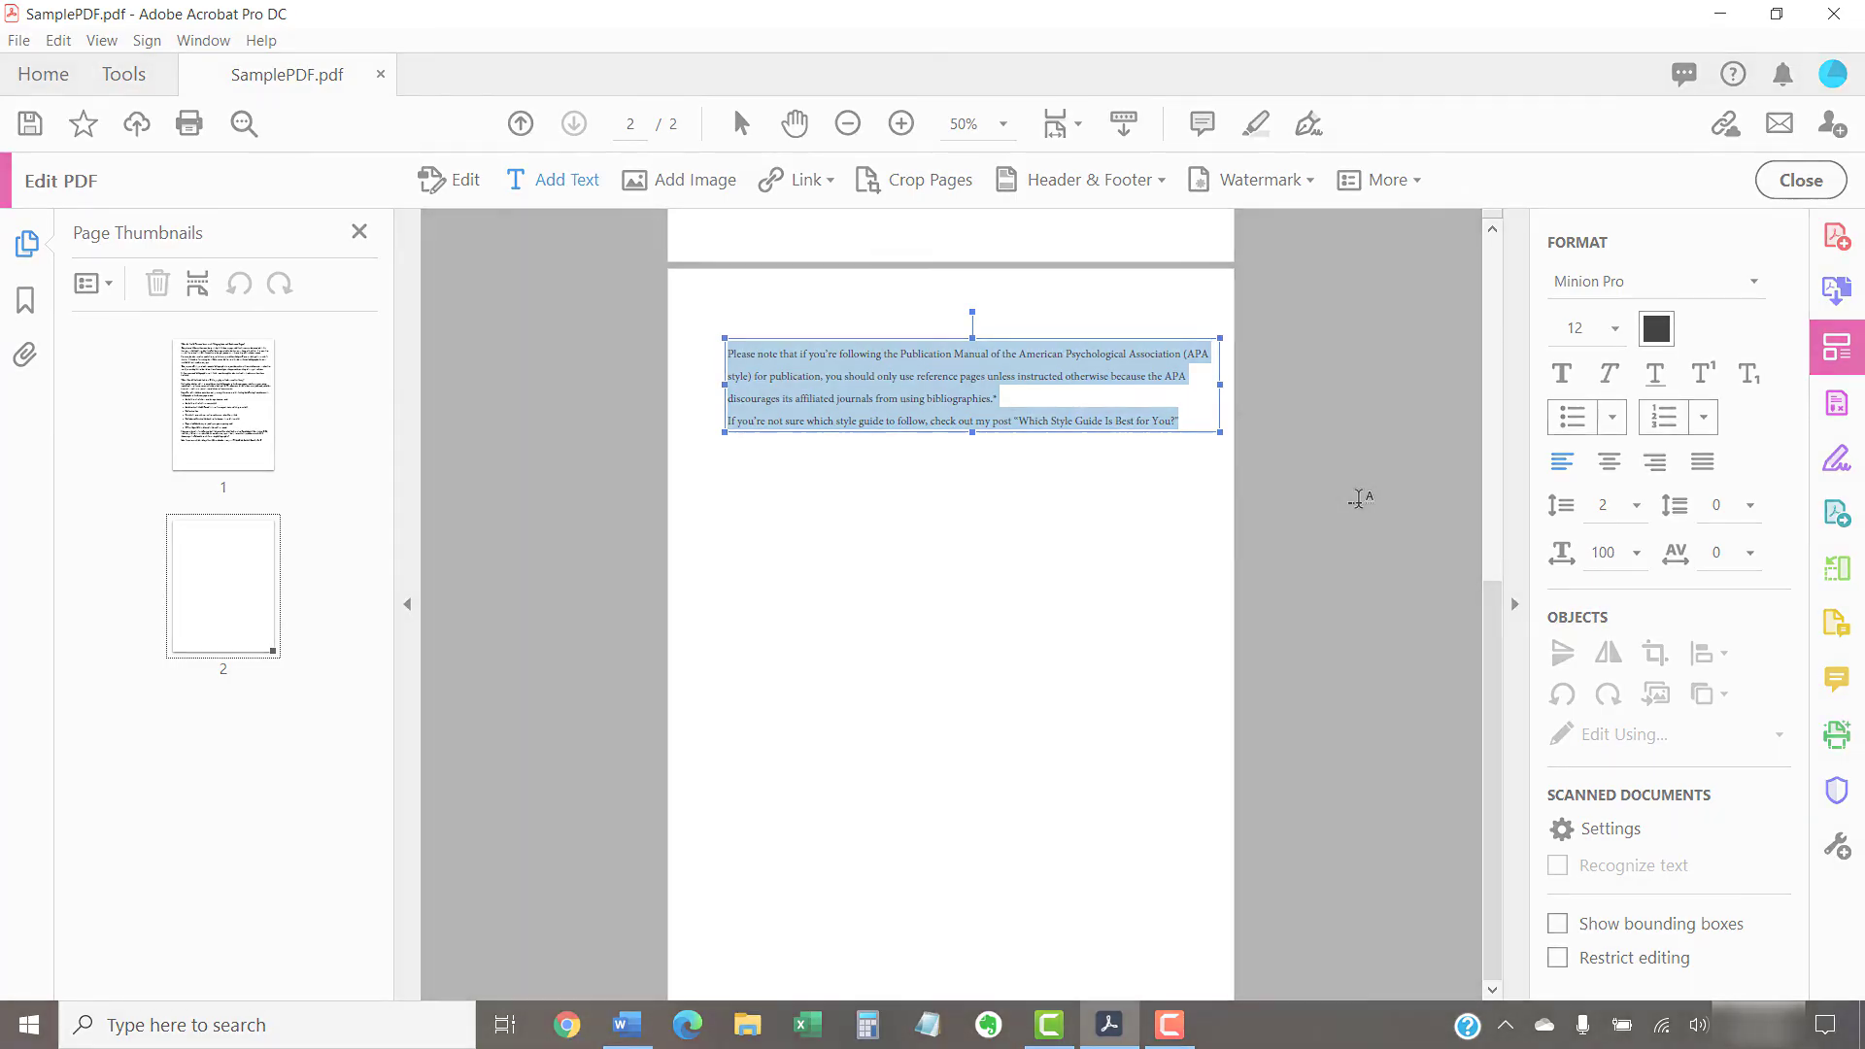